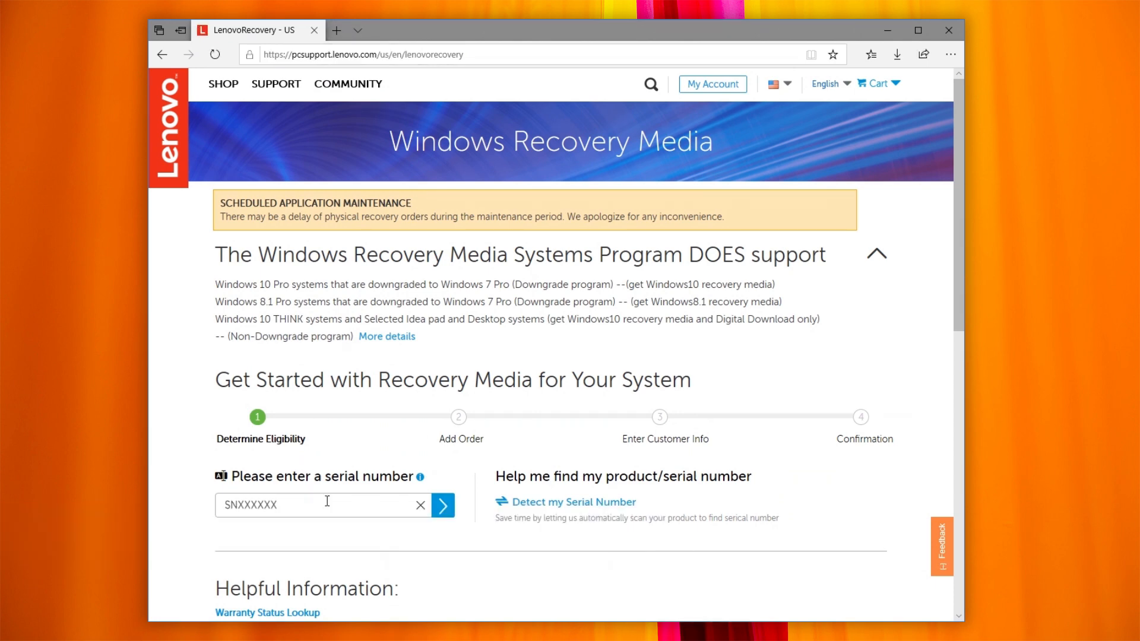
Submit the T480 serial number for eligibility and sign in with the Lenovo ID
left_click(443, 506)
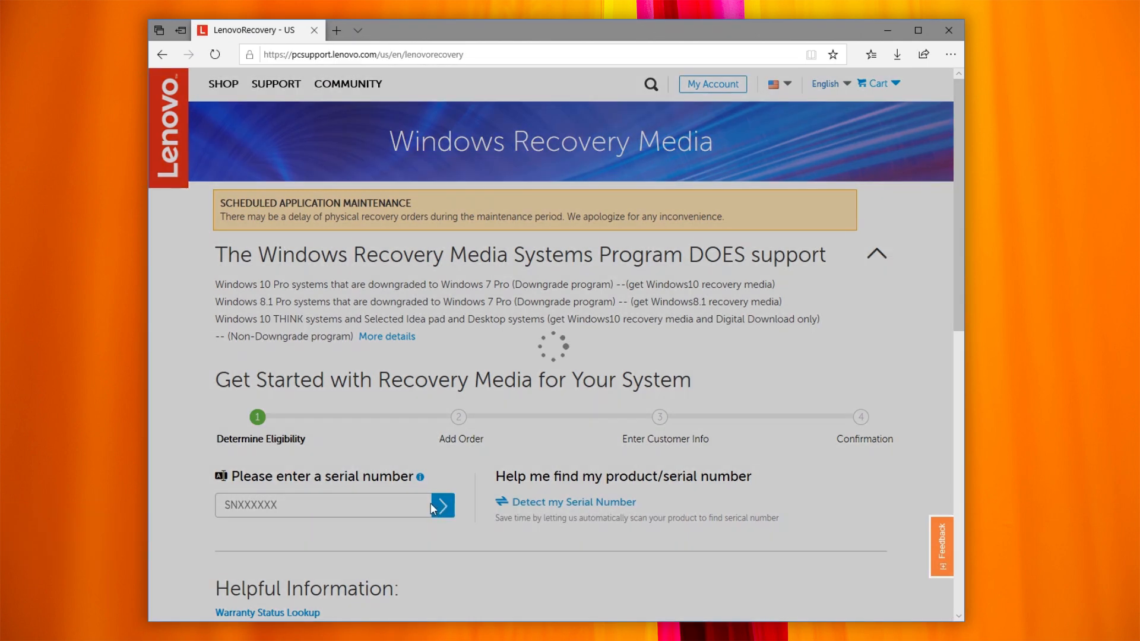
left_click(442, 506)
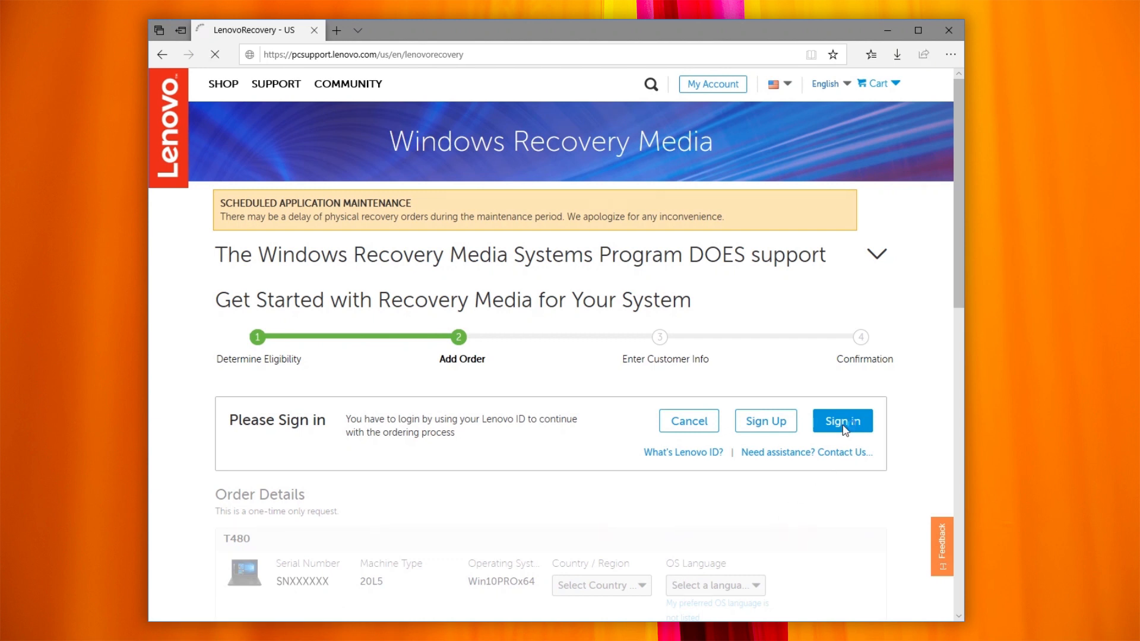
left_click(840, 421)
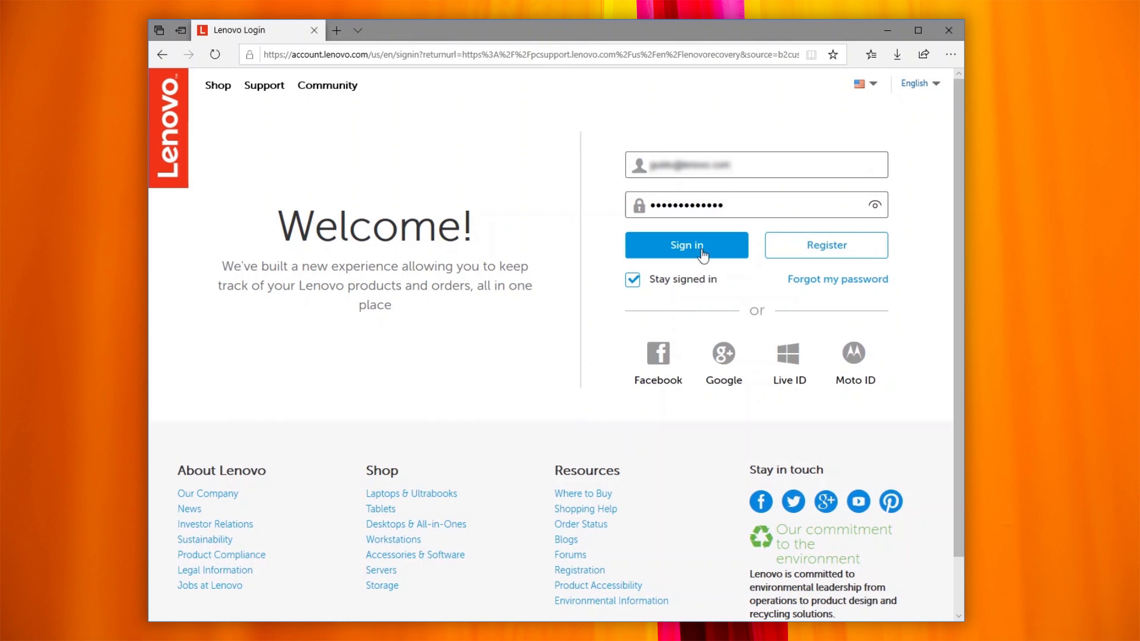
left_click(685, 244)
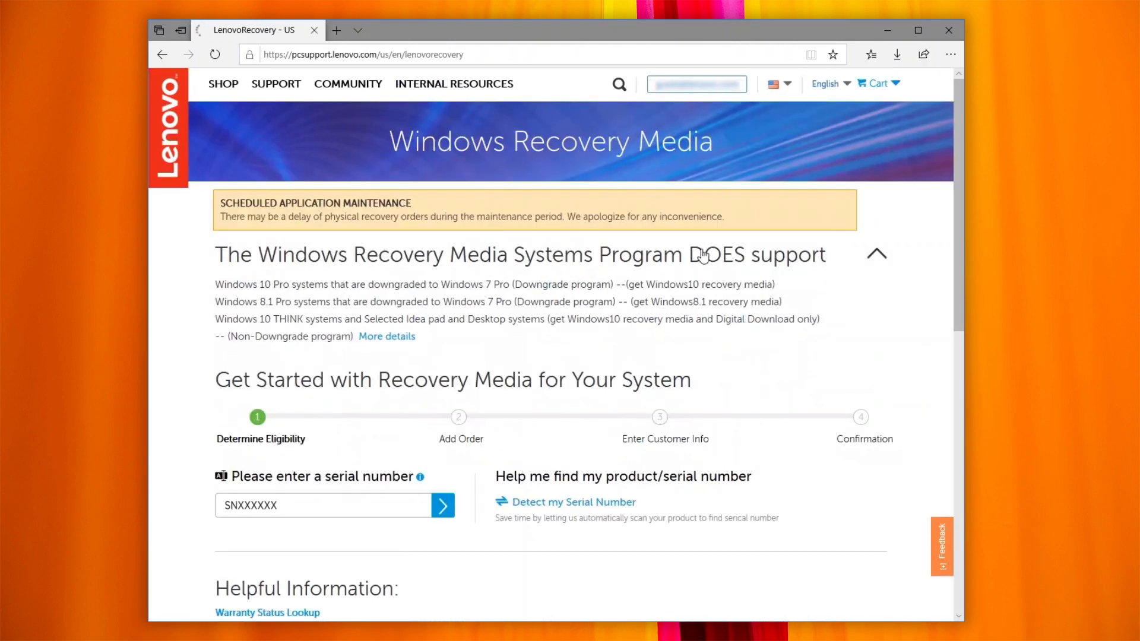
left_click(441, 506)
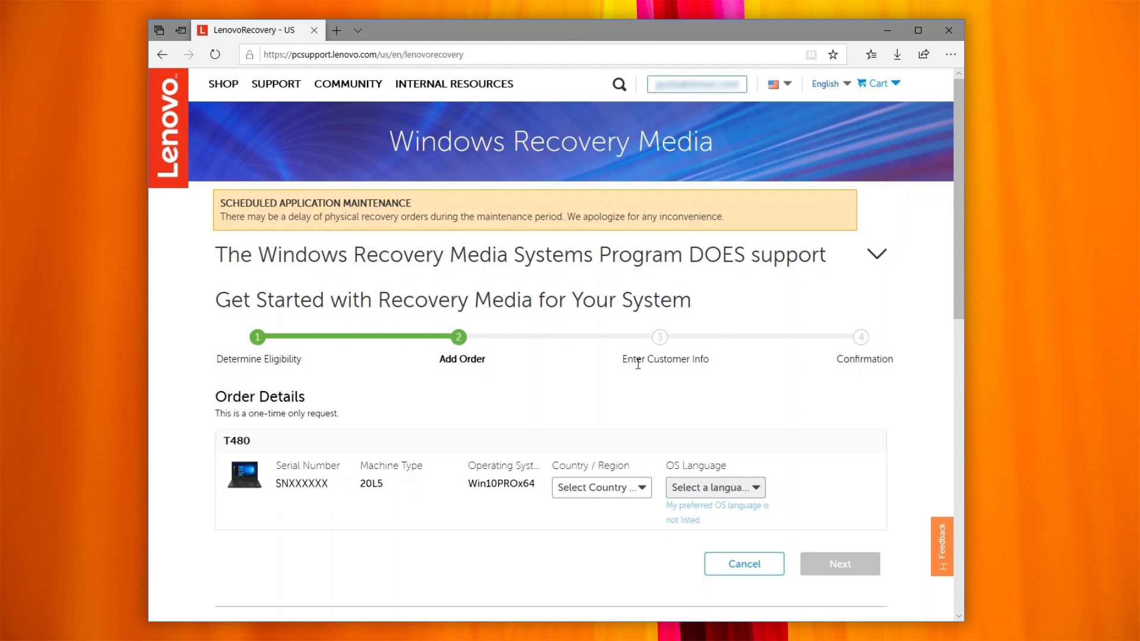
Set the recovery media order to United States, English OS language, and accept the Terms and Conditions
left_click(599, 487)
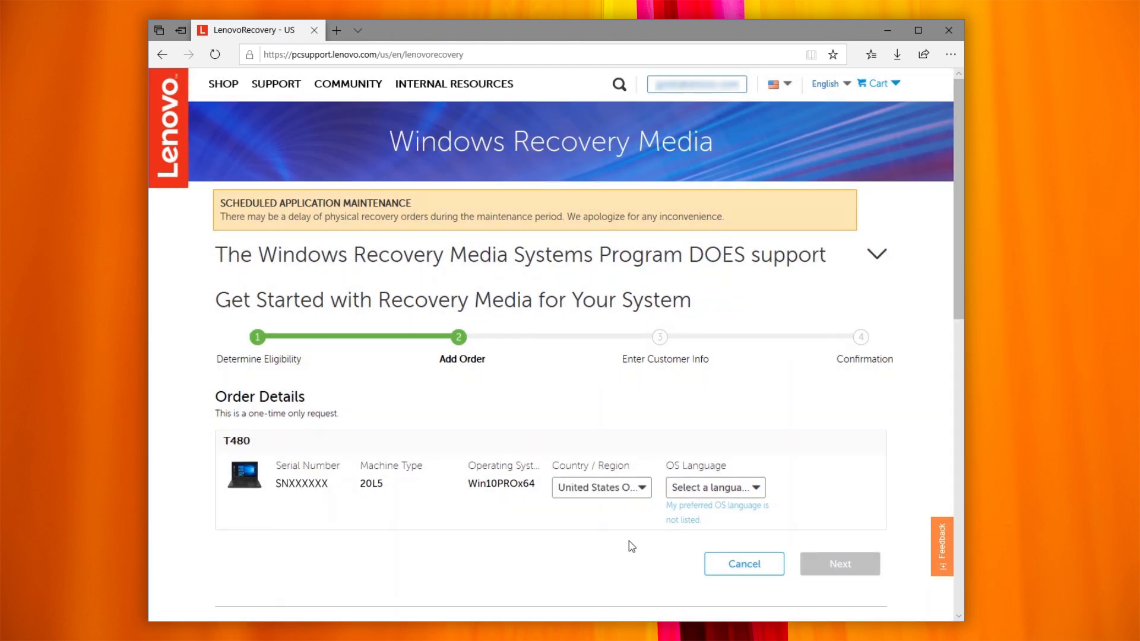
left_click(714, 486)
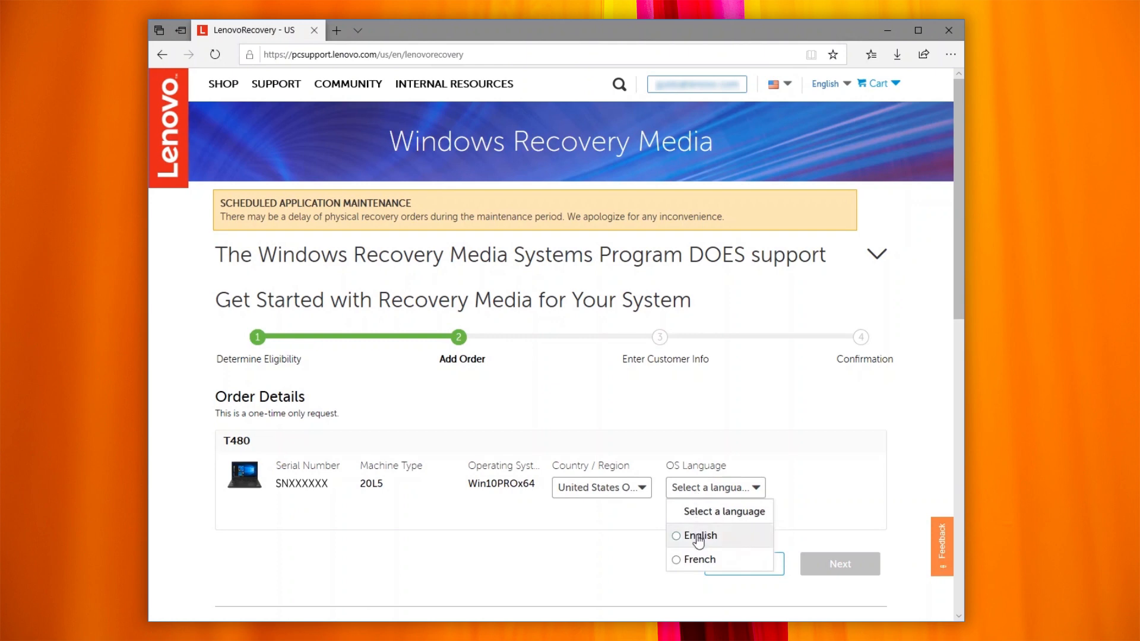
left_click(698, 535)
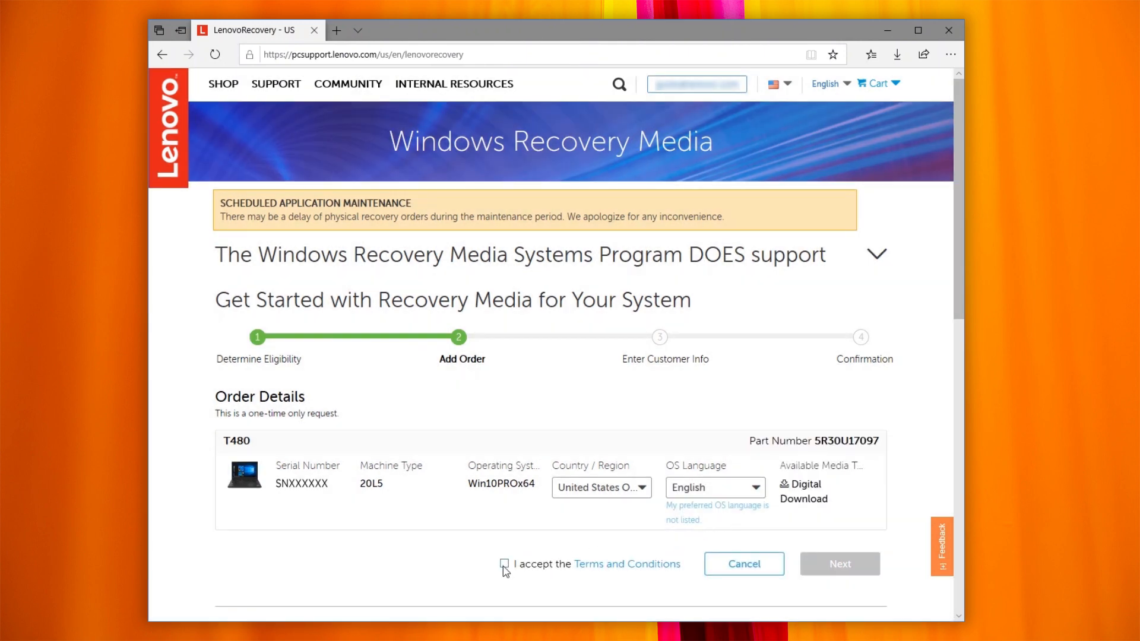
left_click(505, 564)
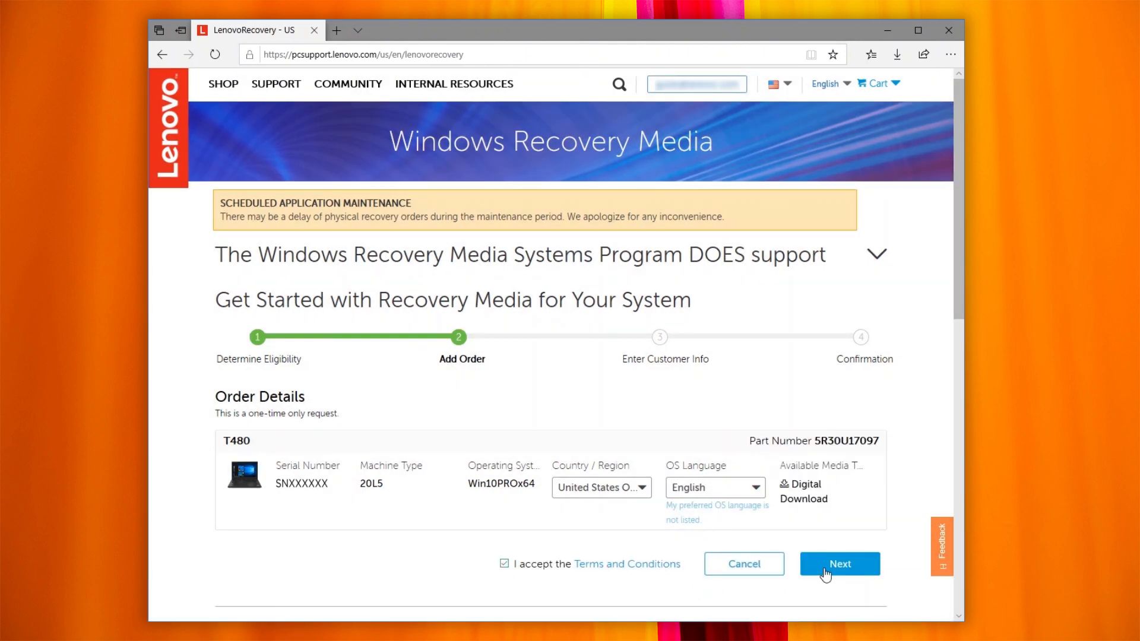
Complete the not-a-robot check, submit the digital download order, and follow the support.lenovo.com instructions link
left_click(839, 563)
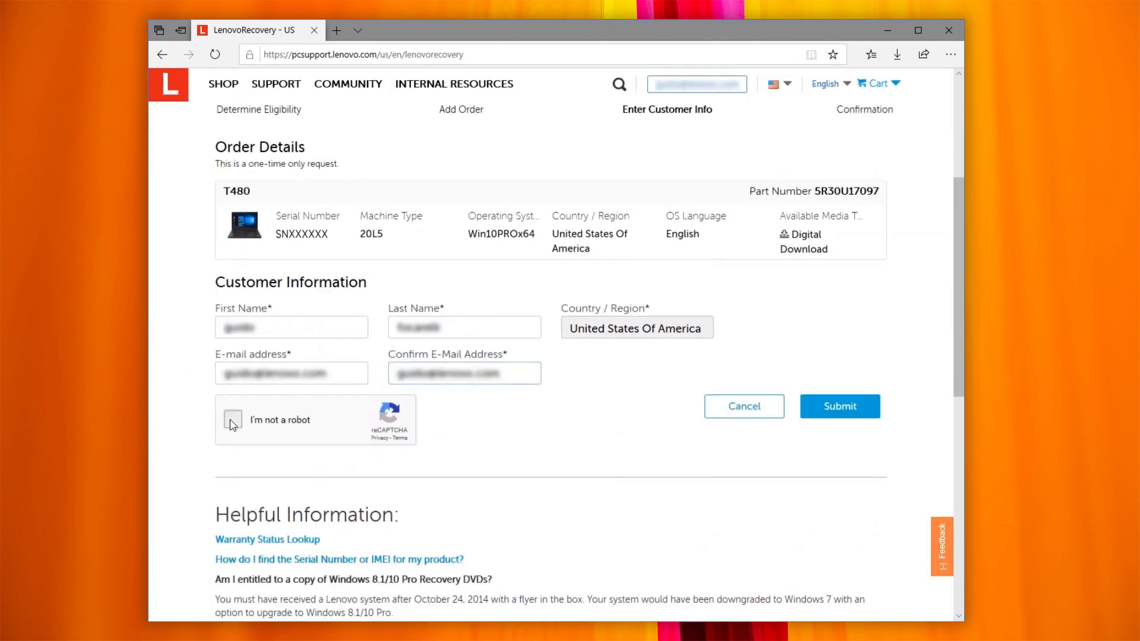
left_click(232, 420)
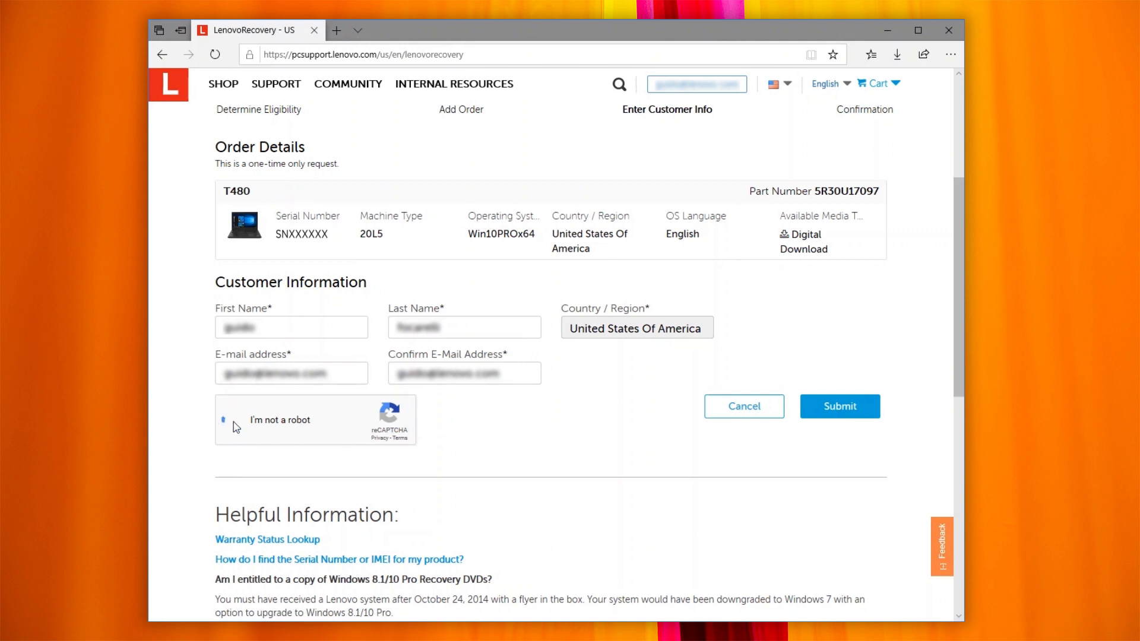
left_click(227, 419)
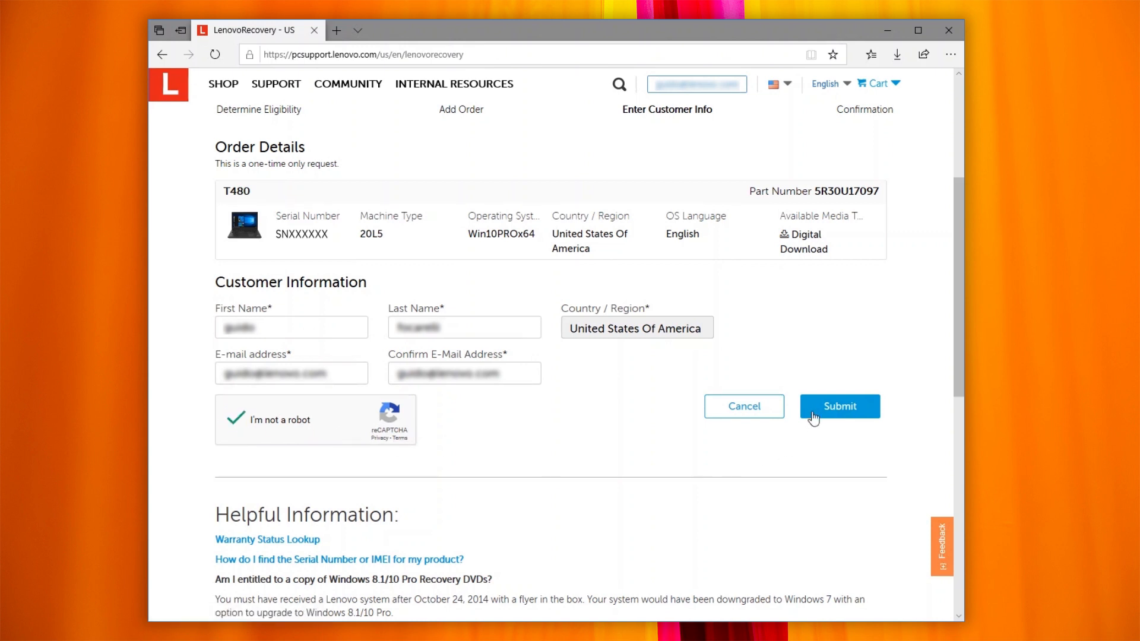
left_click(838, 406)
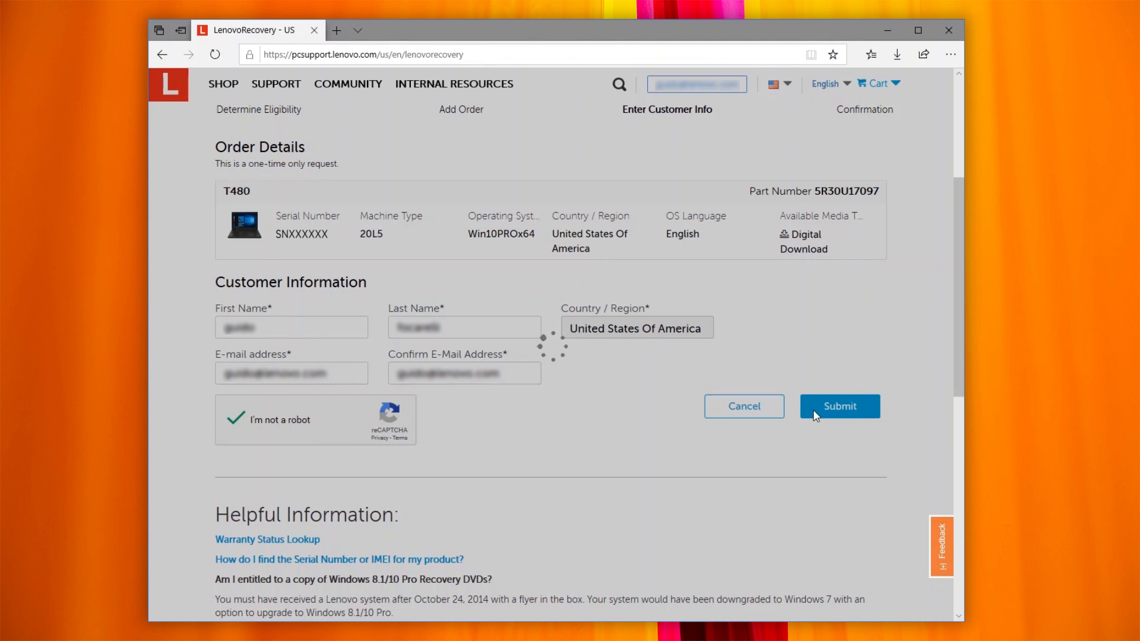
left_click(838, 406)
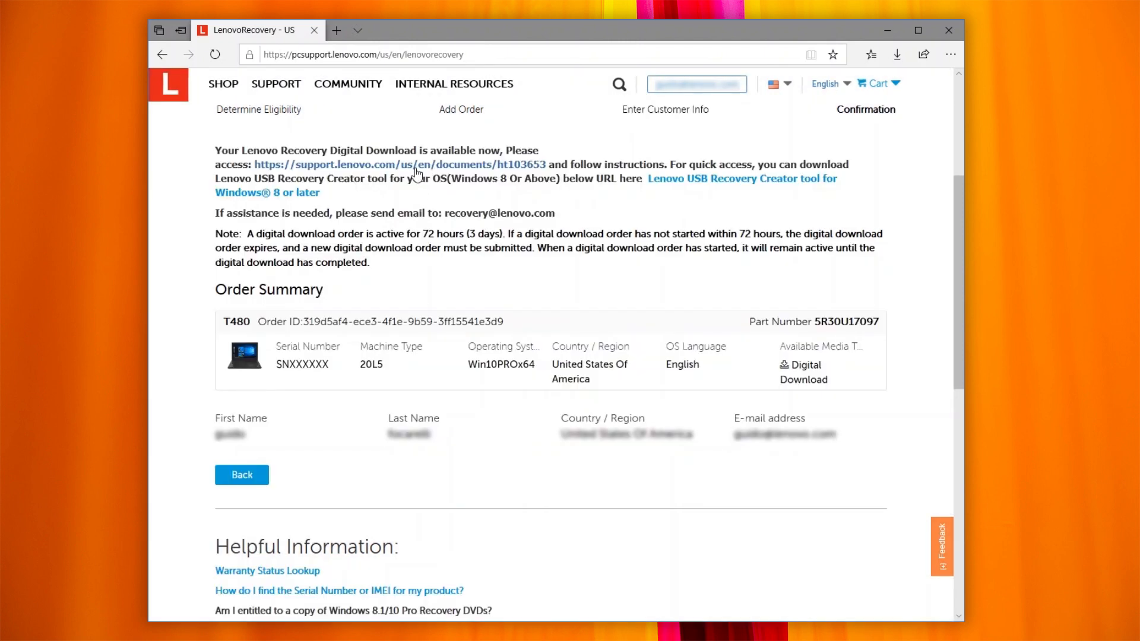
left_click(398, 164)
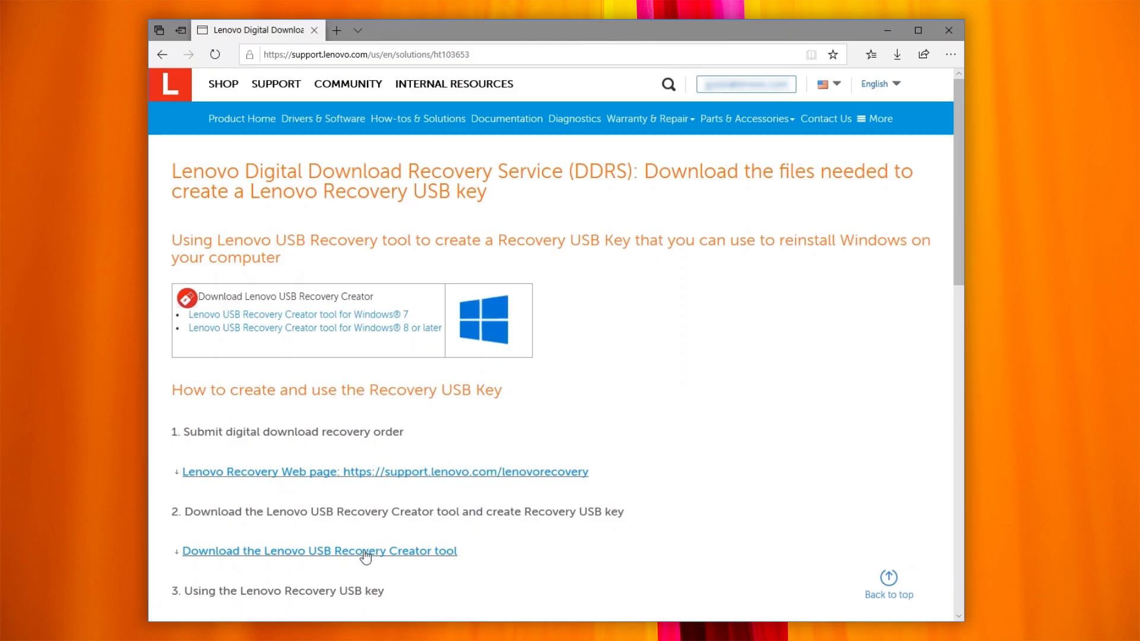
Download the Lenovo USB Recovery Creator tool, install it and launch it to its start screen
scroll("down", 3)
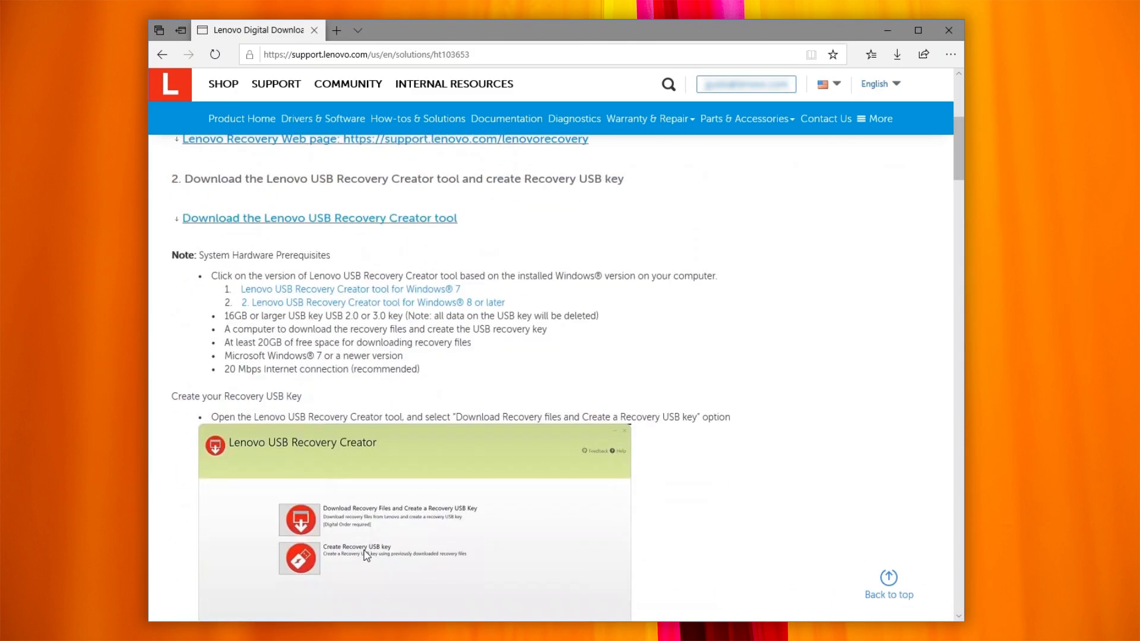
left_click(370, 302)
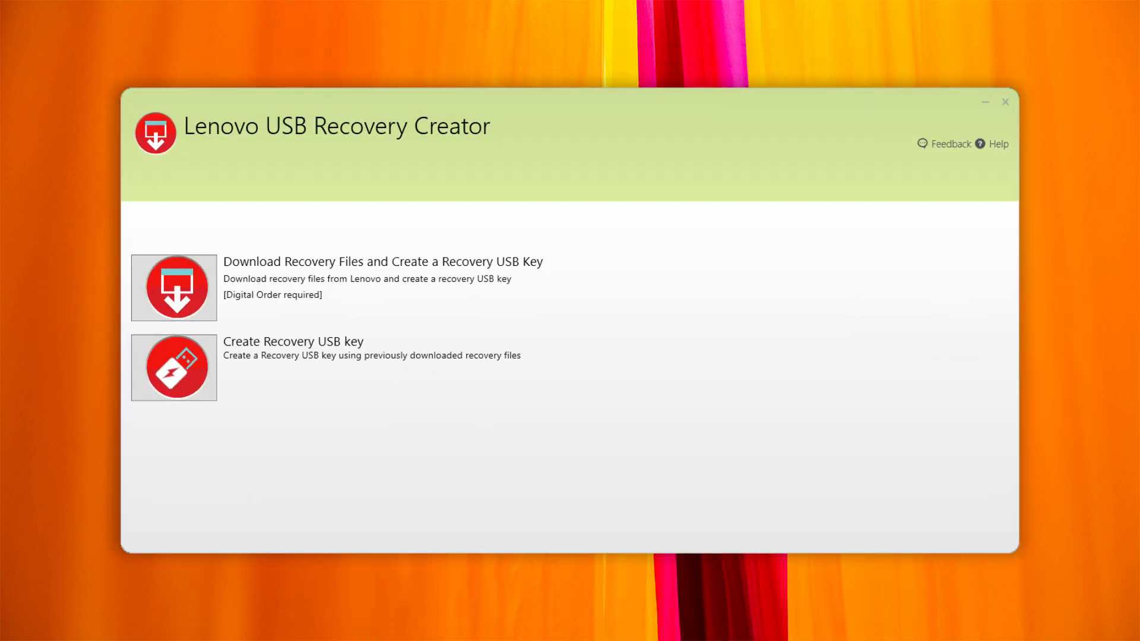
Choose Download Recovery Files and Create a Recovery USB Key, sign in, pick the order and start the download to C:\Downloads
left_click(174, 287)
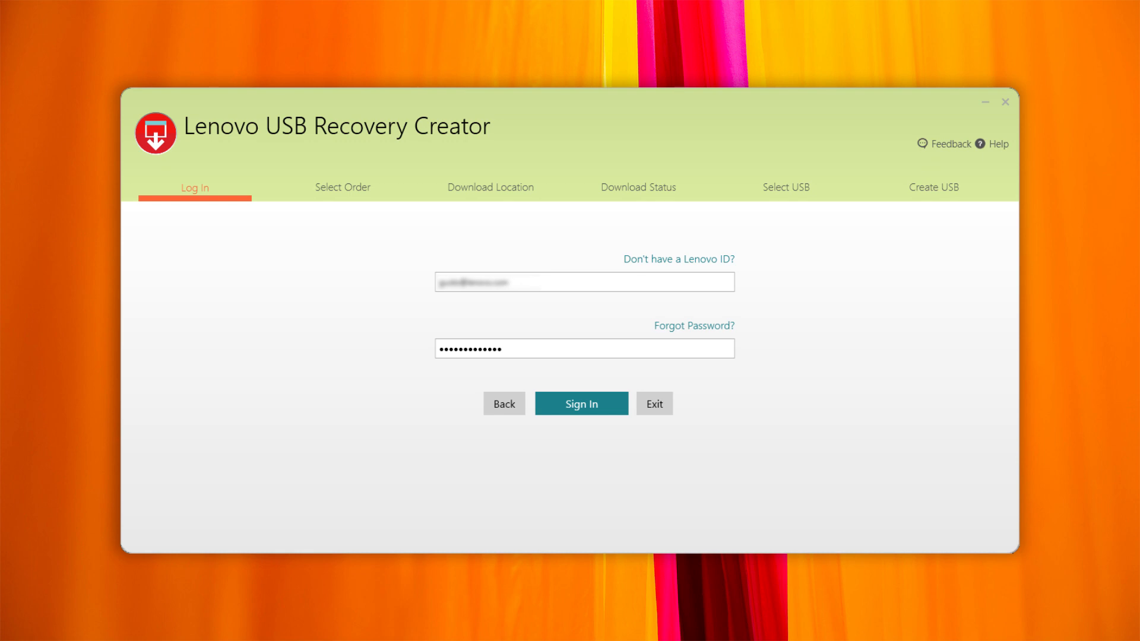
left_click(580, 404)
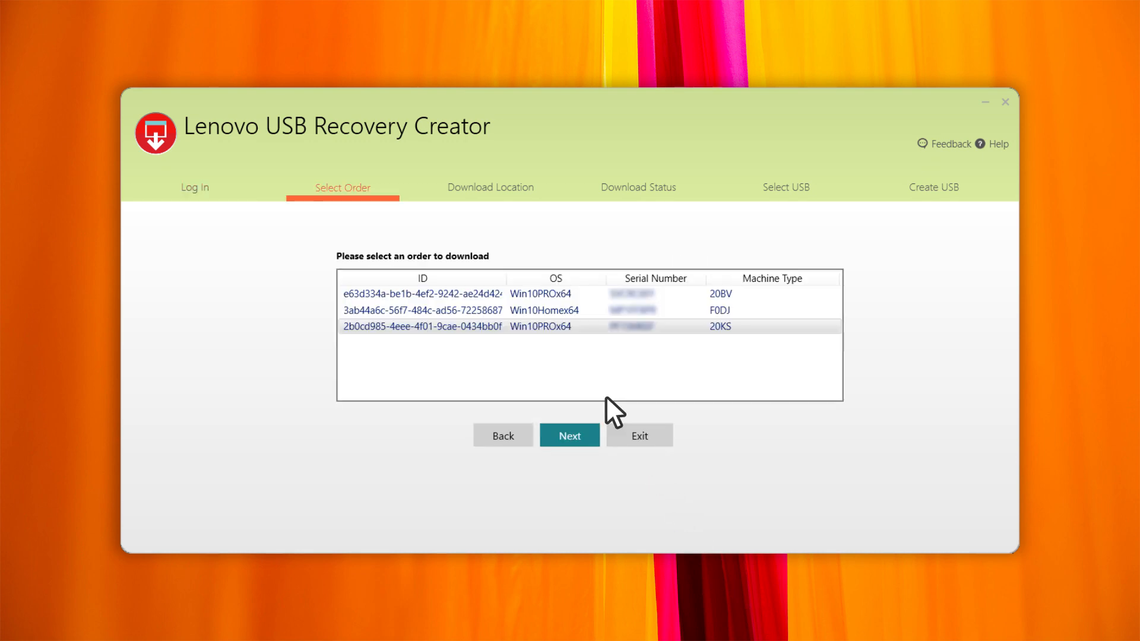
mouse_move(587, 336)
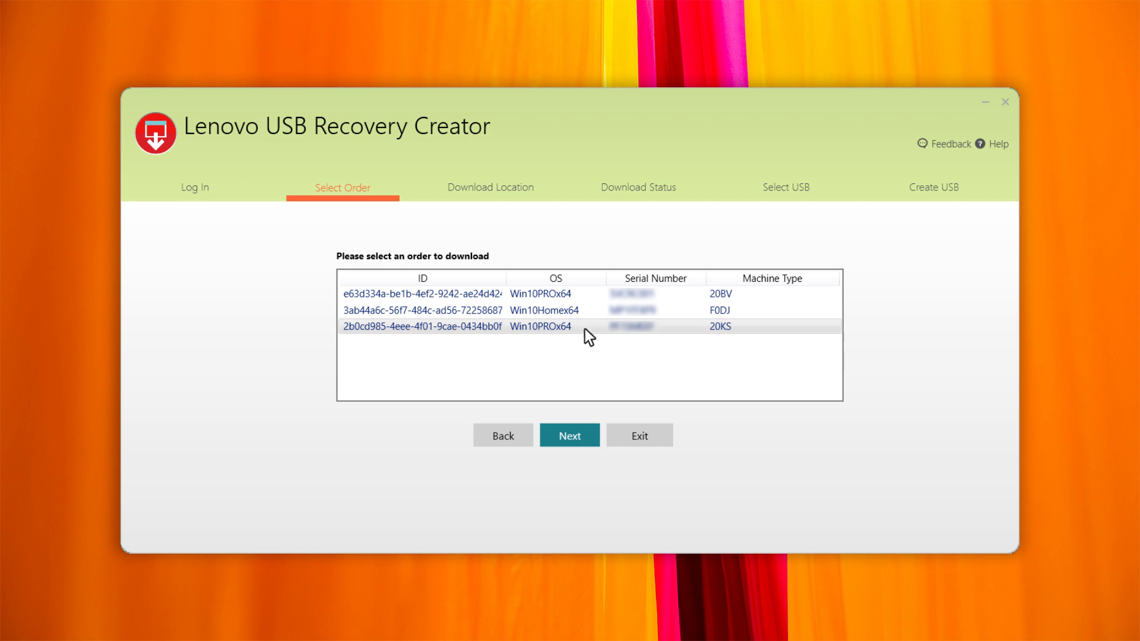
left_click(569, 434)
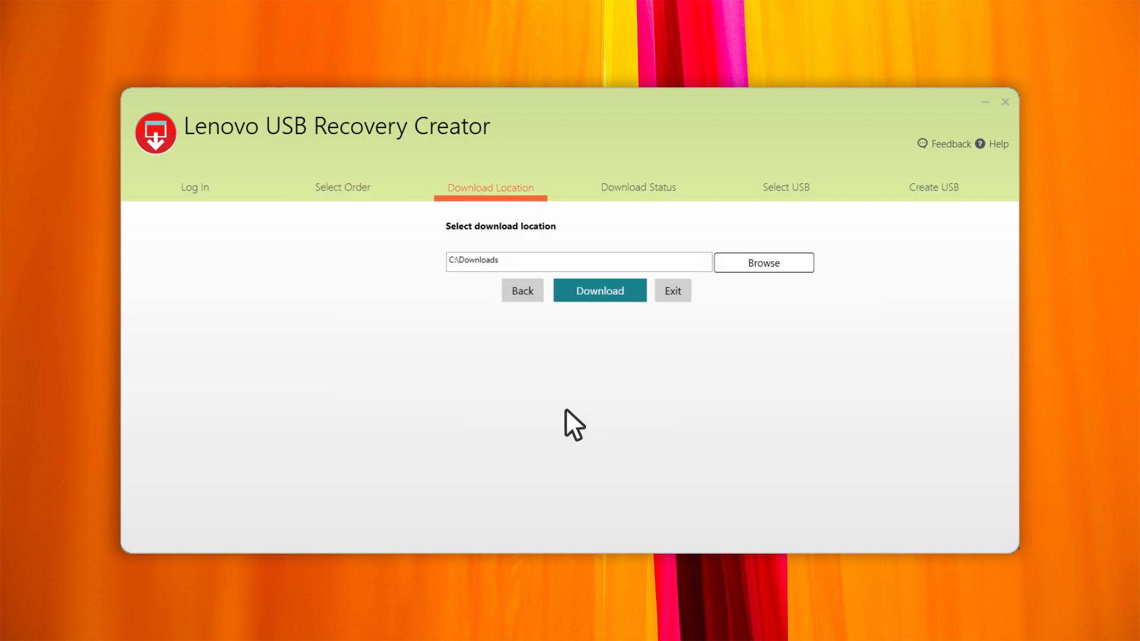
mouse_move(633, 298)
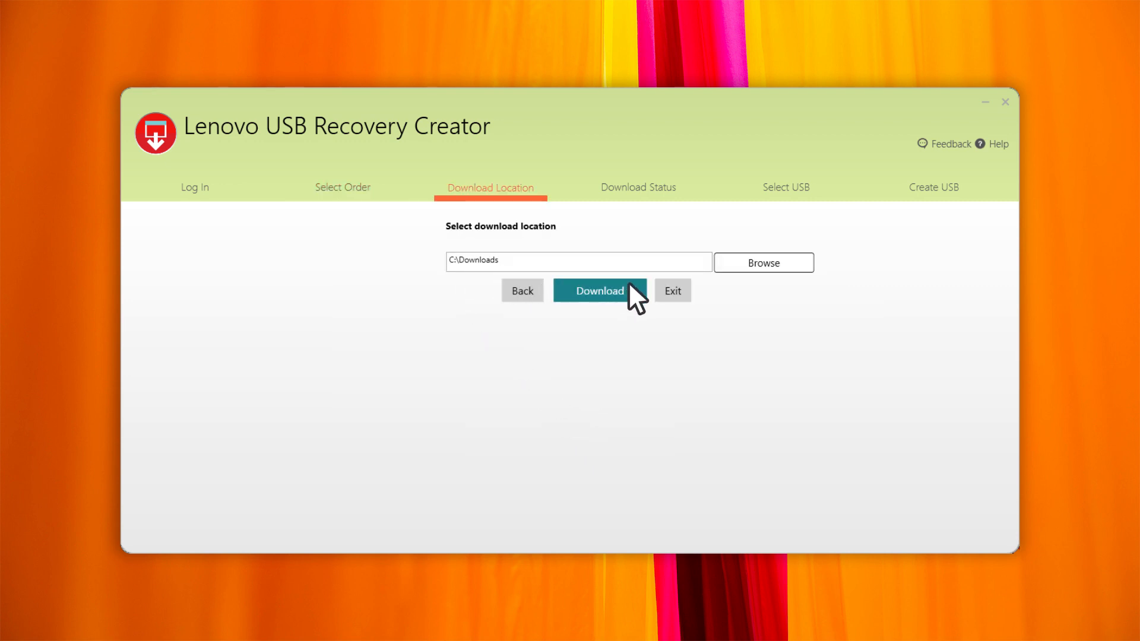
left_click(598, 289)
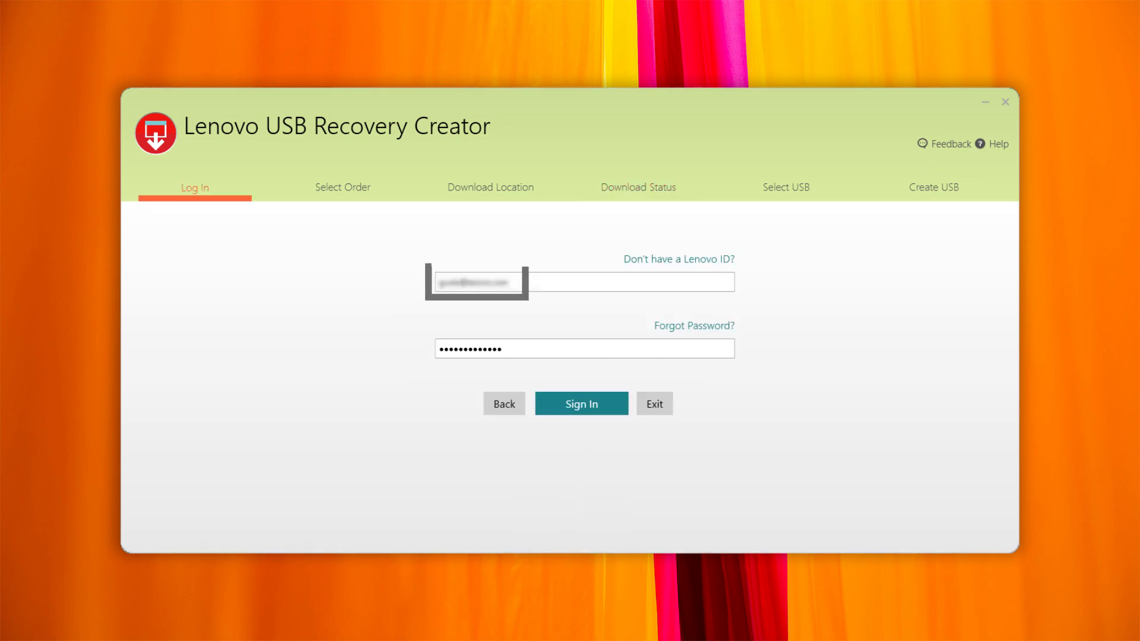
Leave the Win10PROx64 image for 20KS downloading and bring up Task Manager's Processes list
left_click(580, 404)
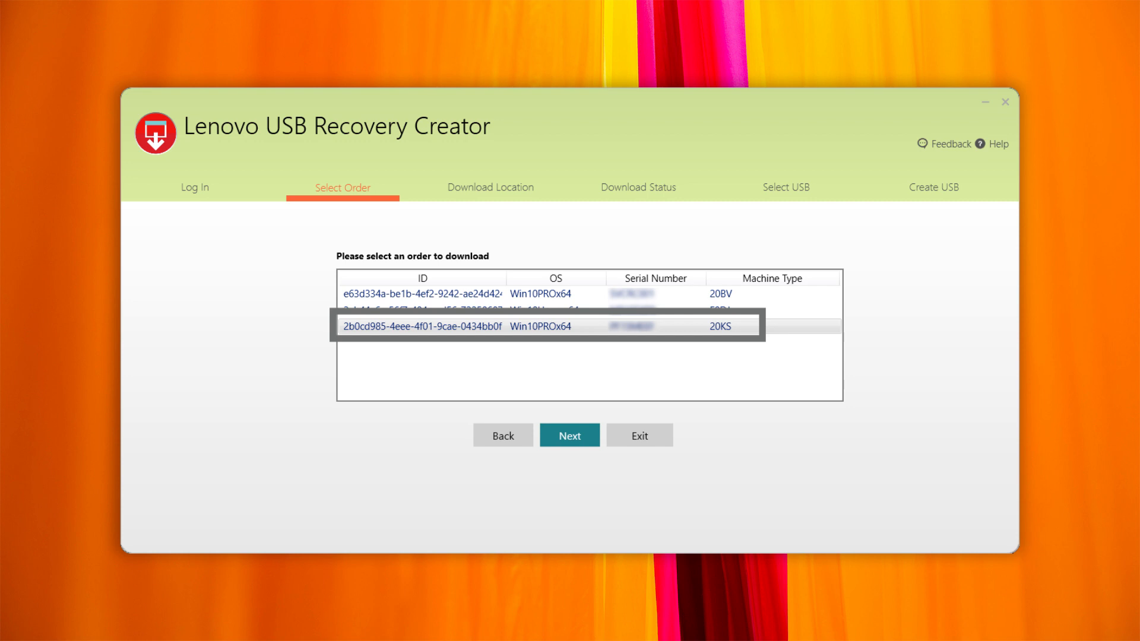
left_click(568, 435)
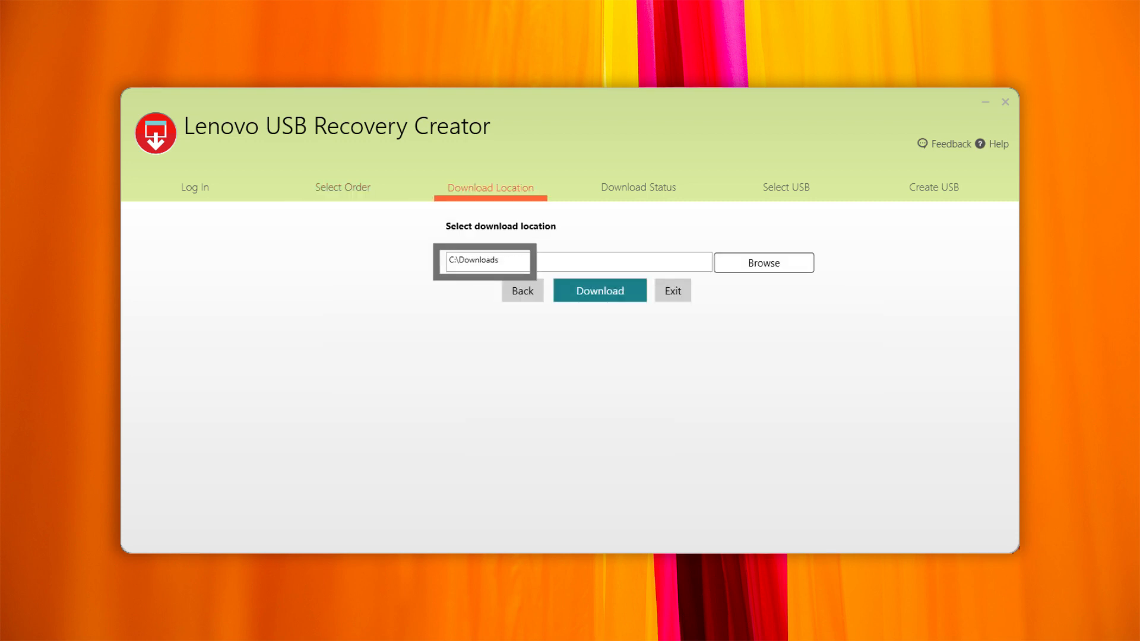
left_click(598, 290)
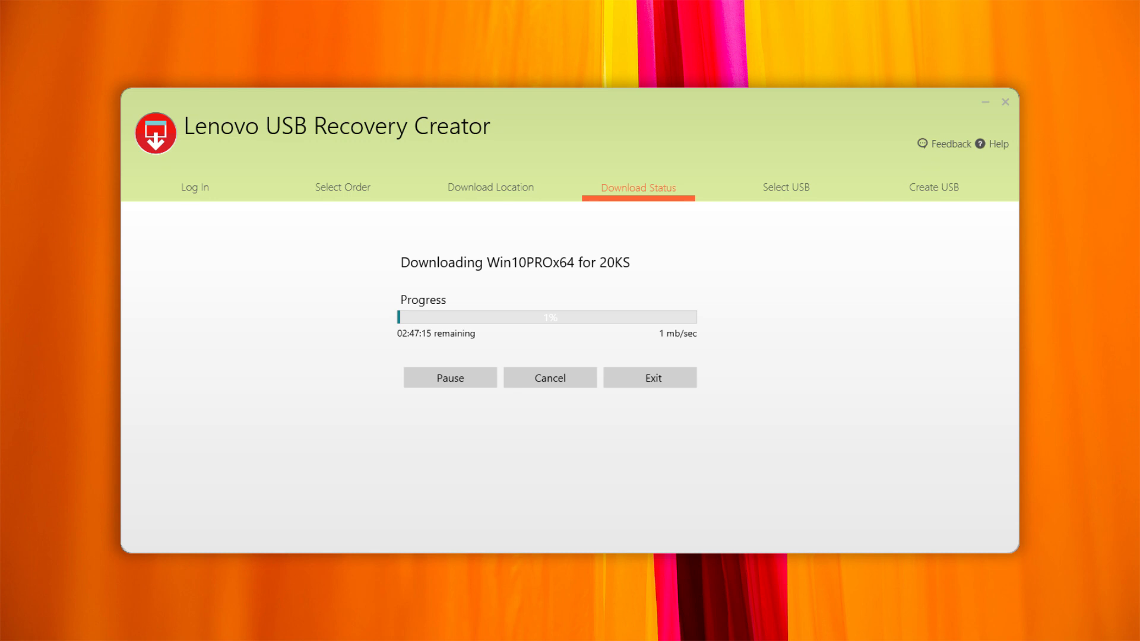
left_click(449, 377)
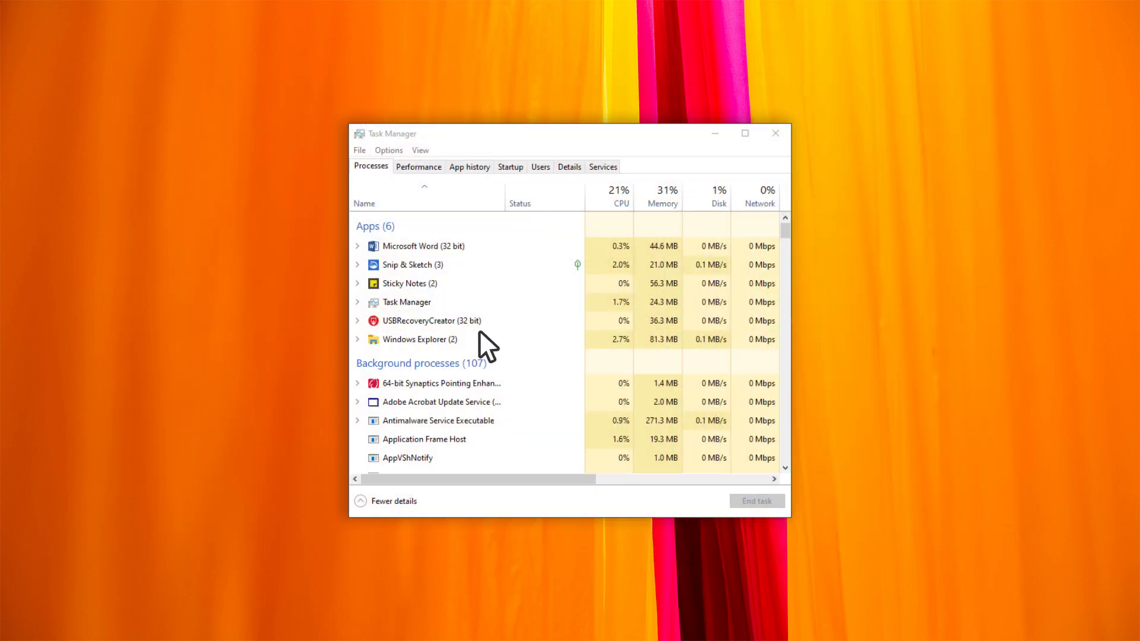
End the USBRecoveryCreator (32 bit) task so the creator returns asking for a removable USB drive
right_click(431, 320)
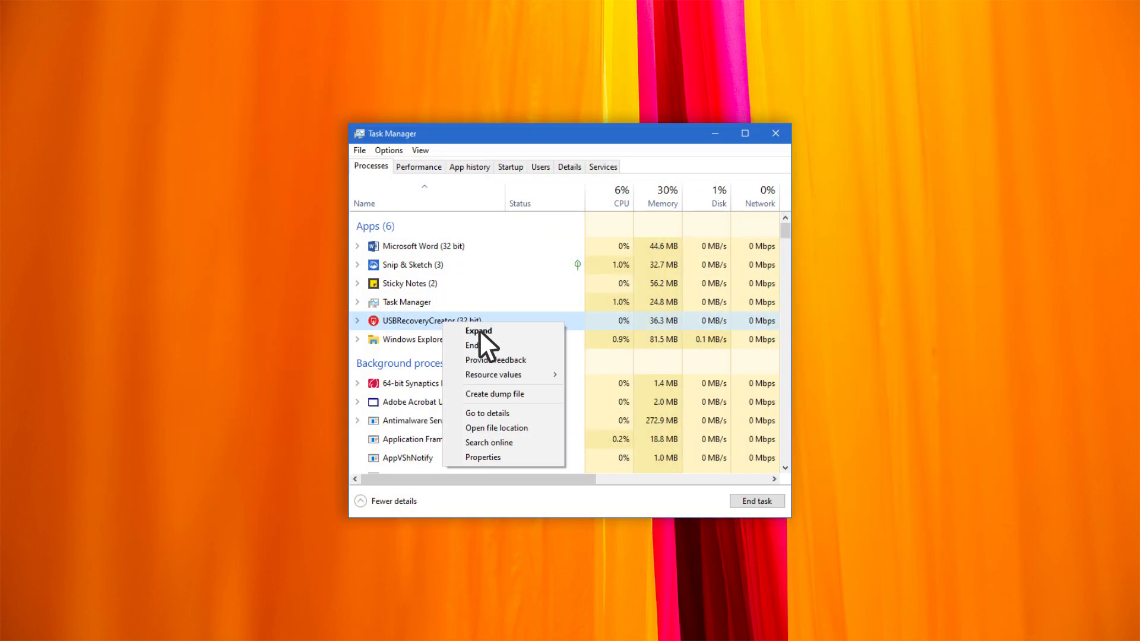
left_click(474, 345)
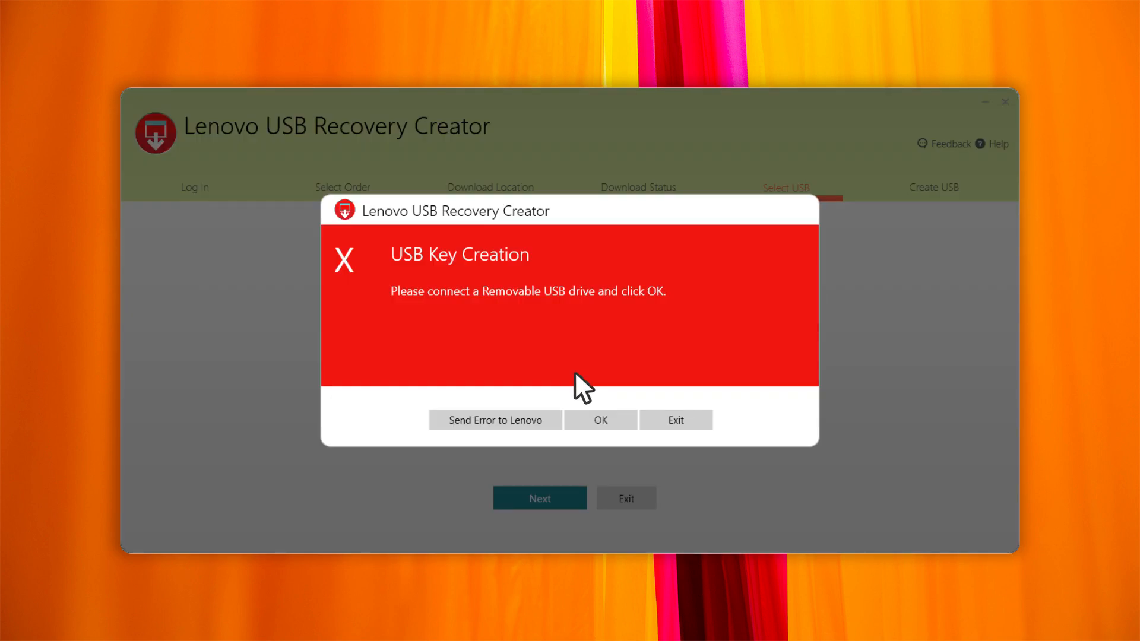
Dismiss the warning, pick Generic Flash Disk 14.99 GB E: as target and confirm creating partitions to build the key
left_click(599, 419)
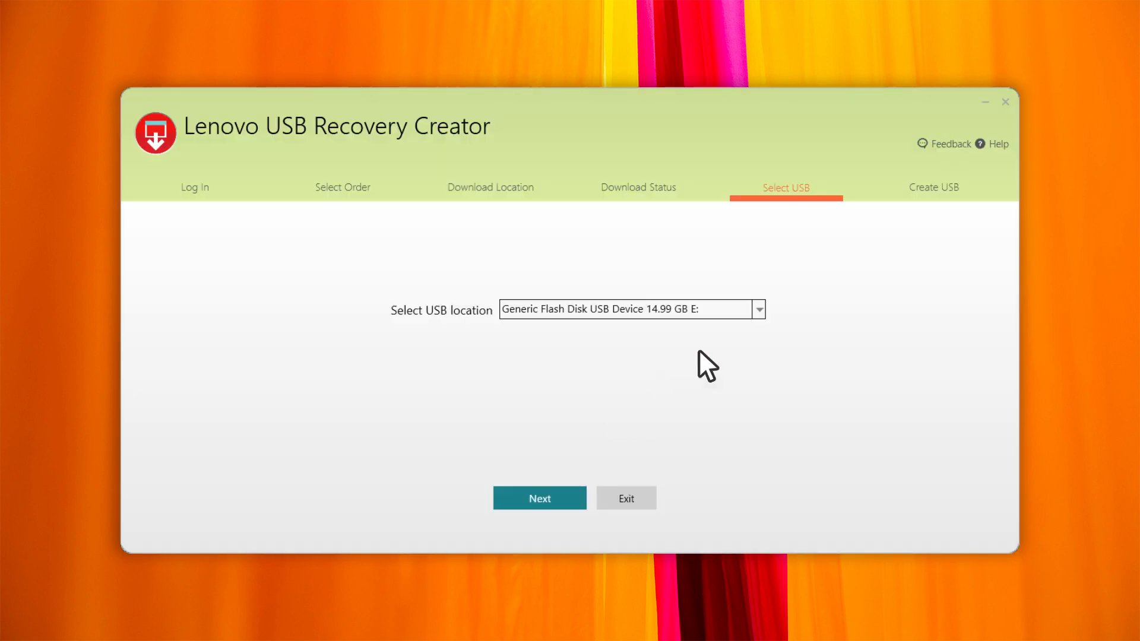
left_click(759, 309)
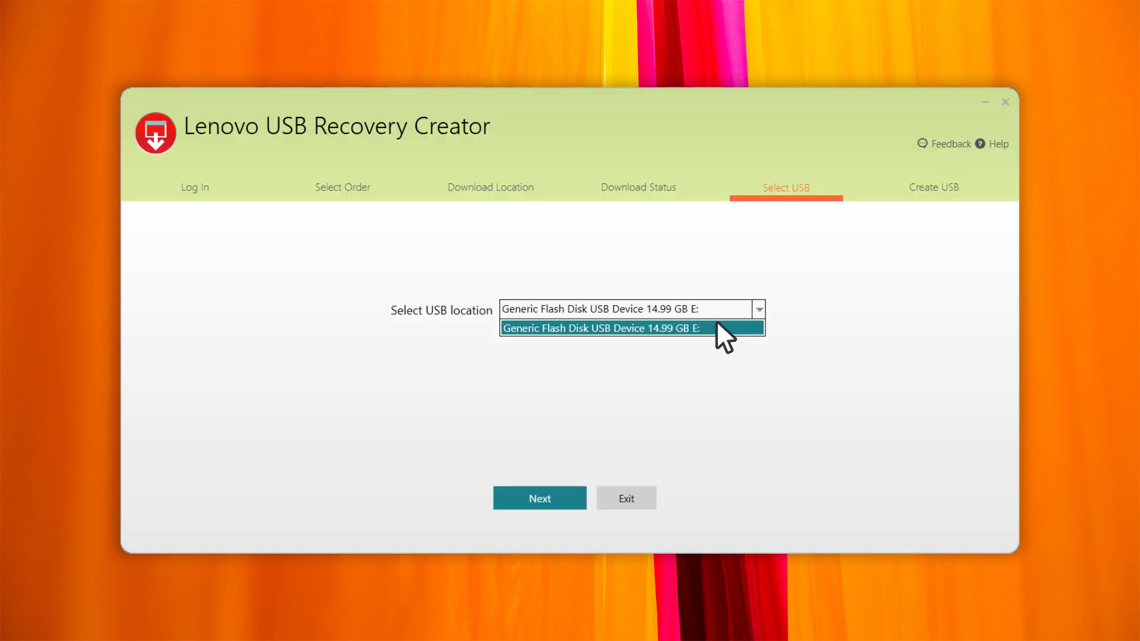
left_click(538, 497)
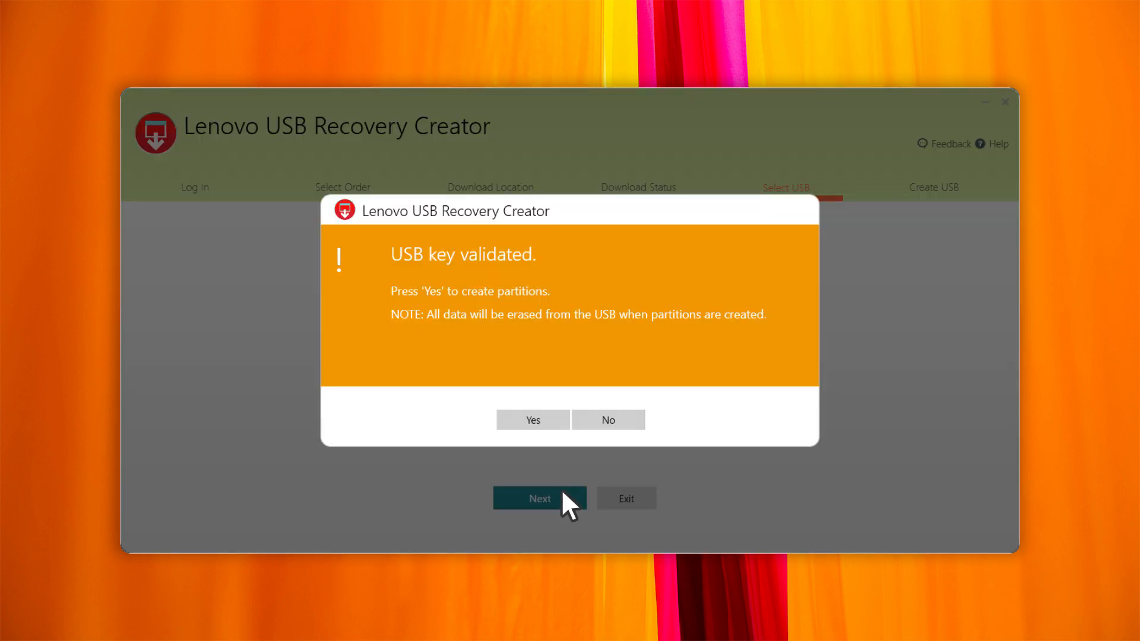
left_click(532, 419)
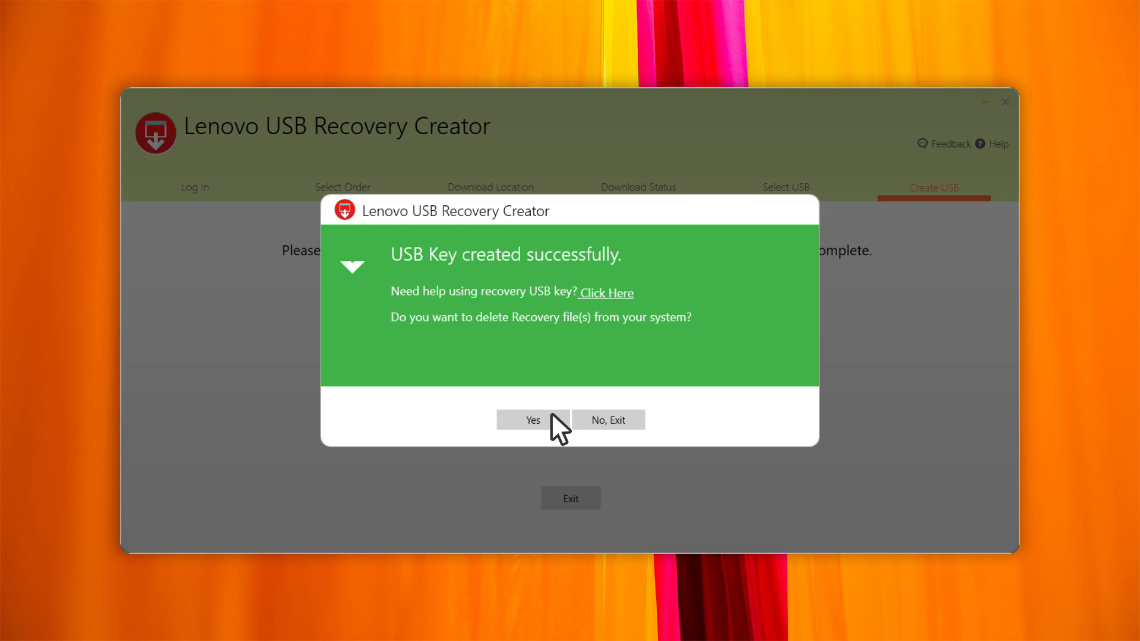
mouse_move(532, 435)
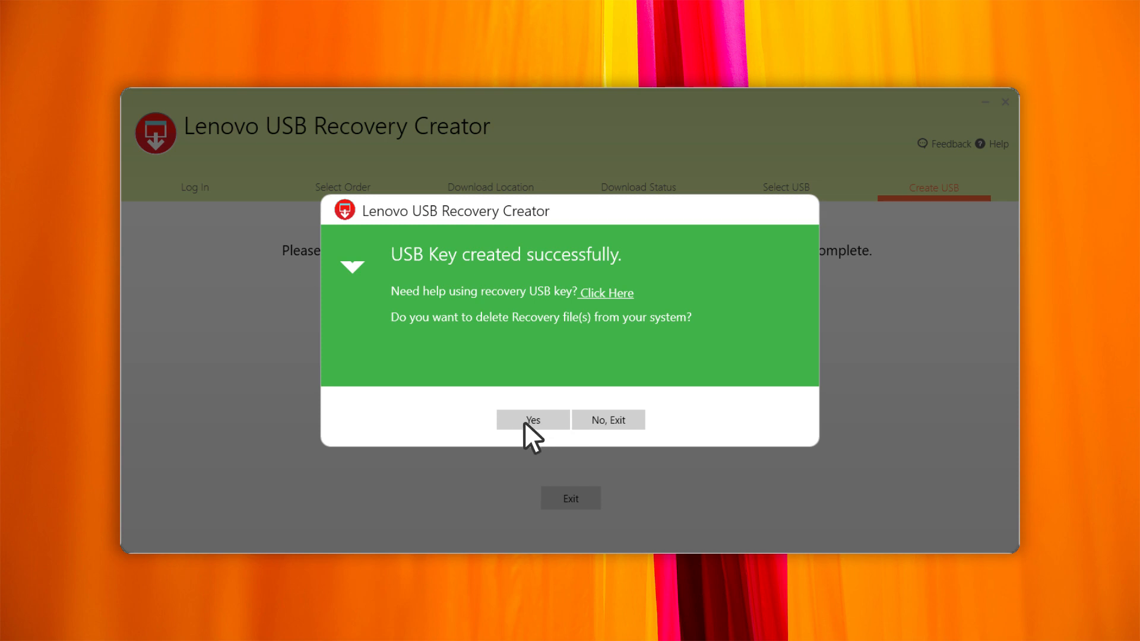
mouse_move(569, 442)
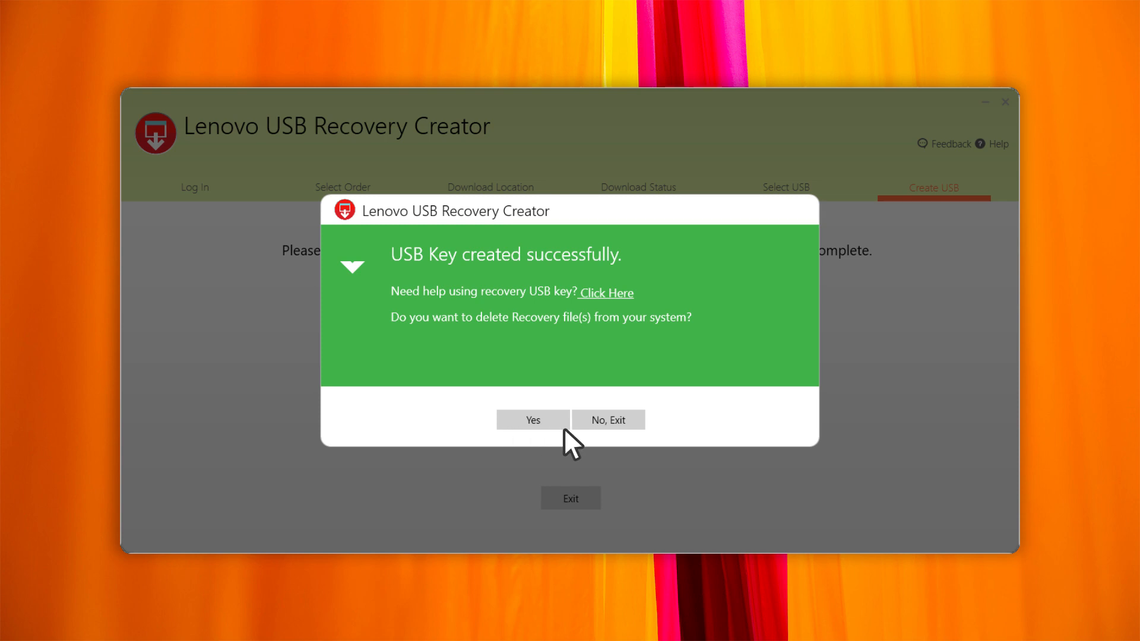
mouse_move(636, 439)
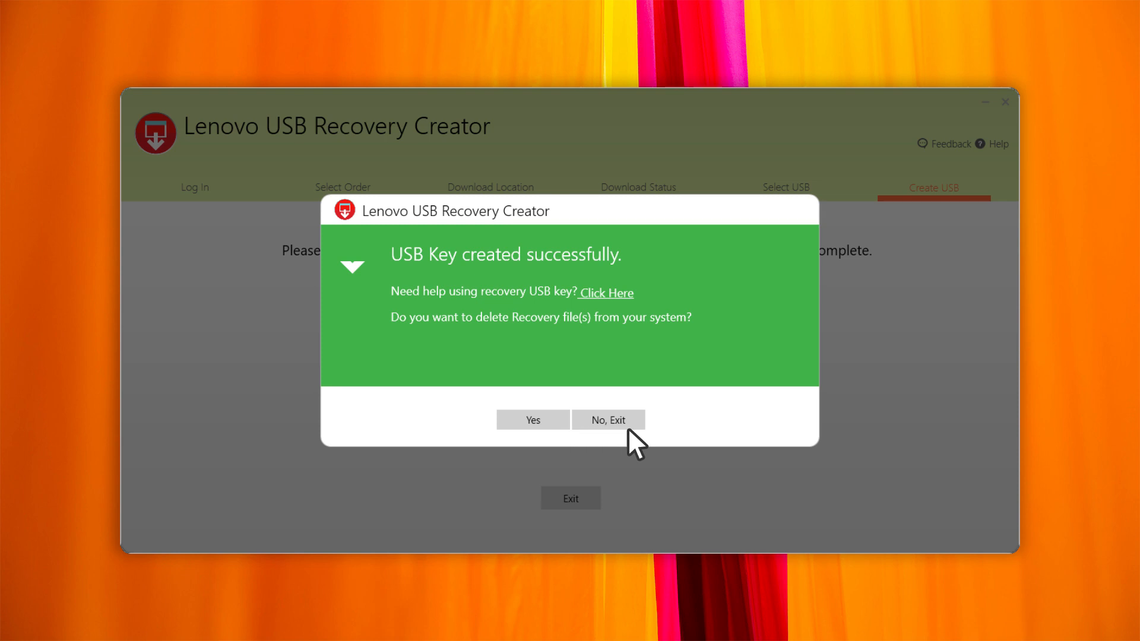
mouse_move(634, 441)
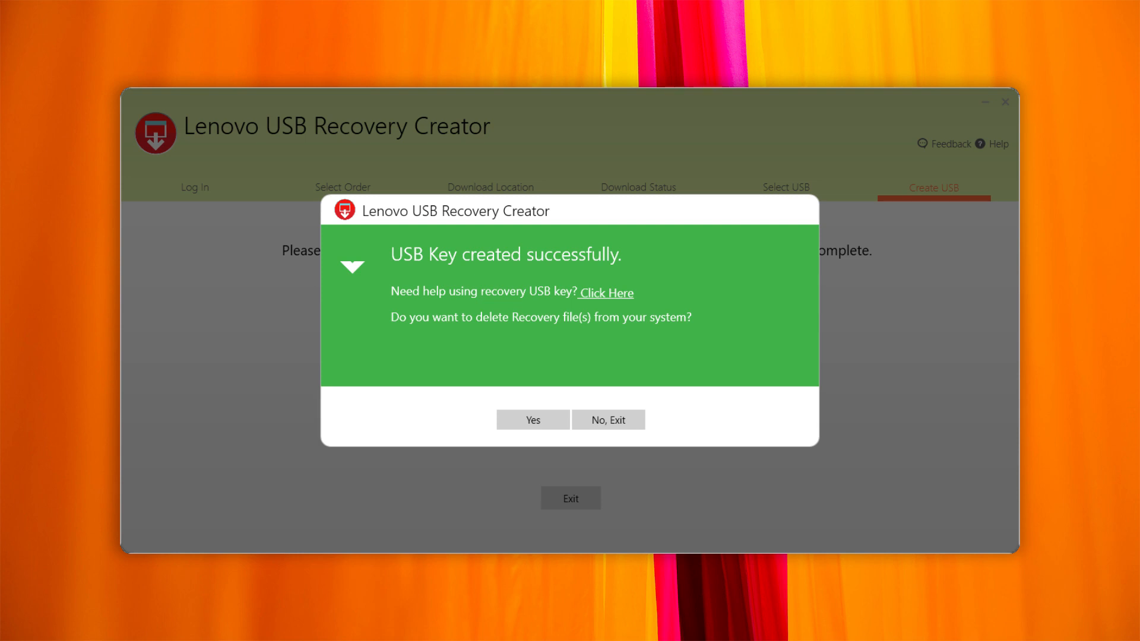
Exit without deleting recovery files, then explore Create Recovery USB key from downloaded files and the help before returning to start
left_click(607, 419)
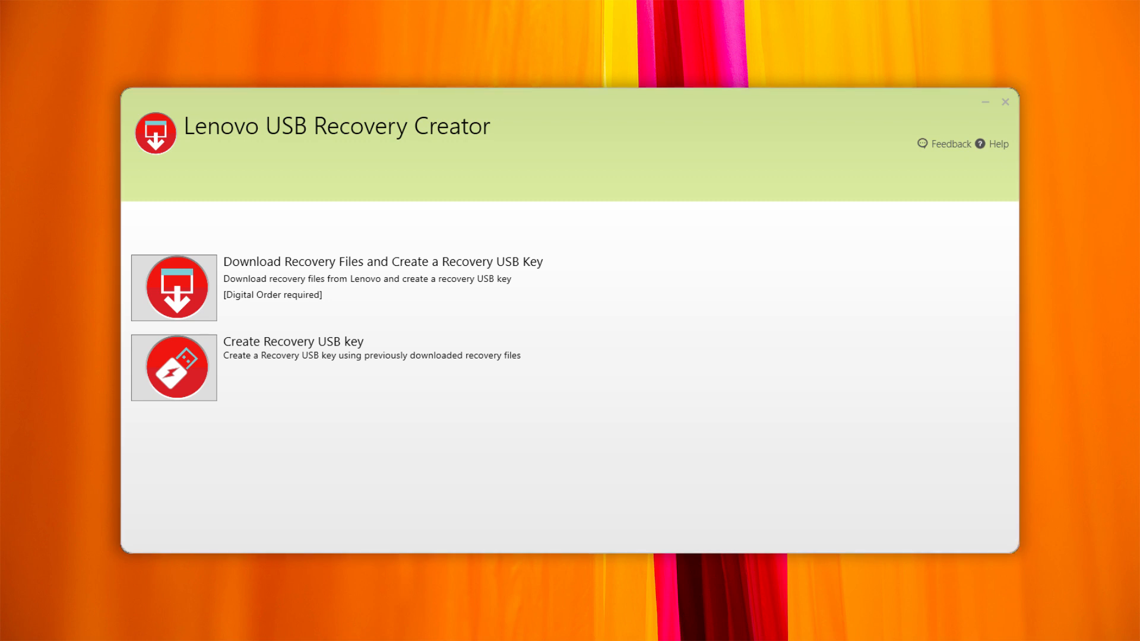
left_click(173, 367)
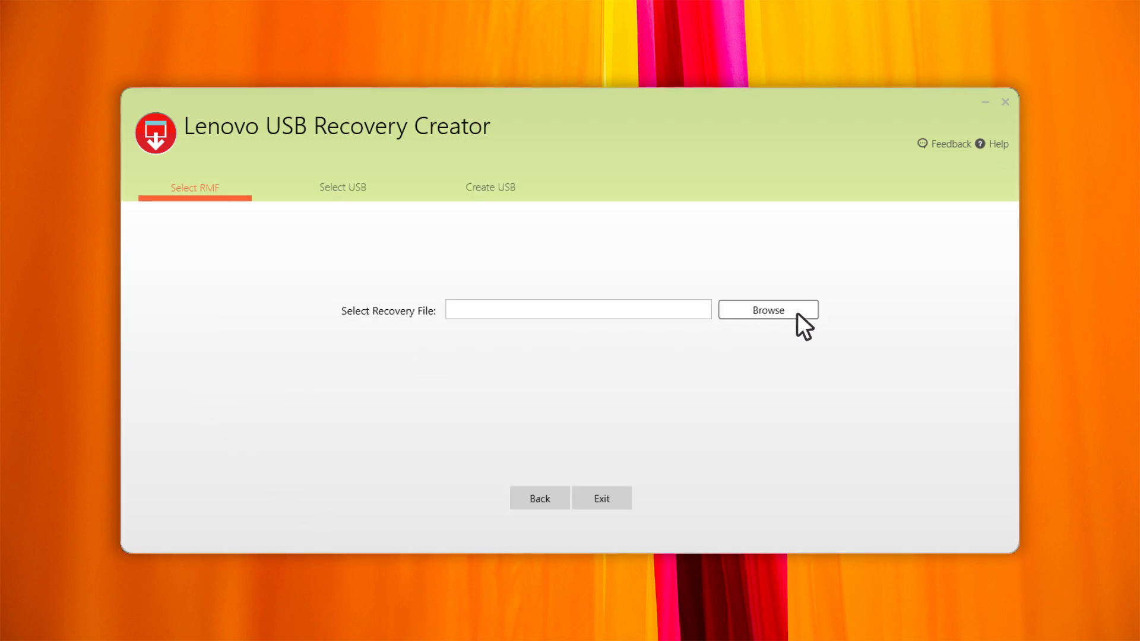
left_click(768, 309)
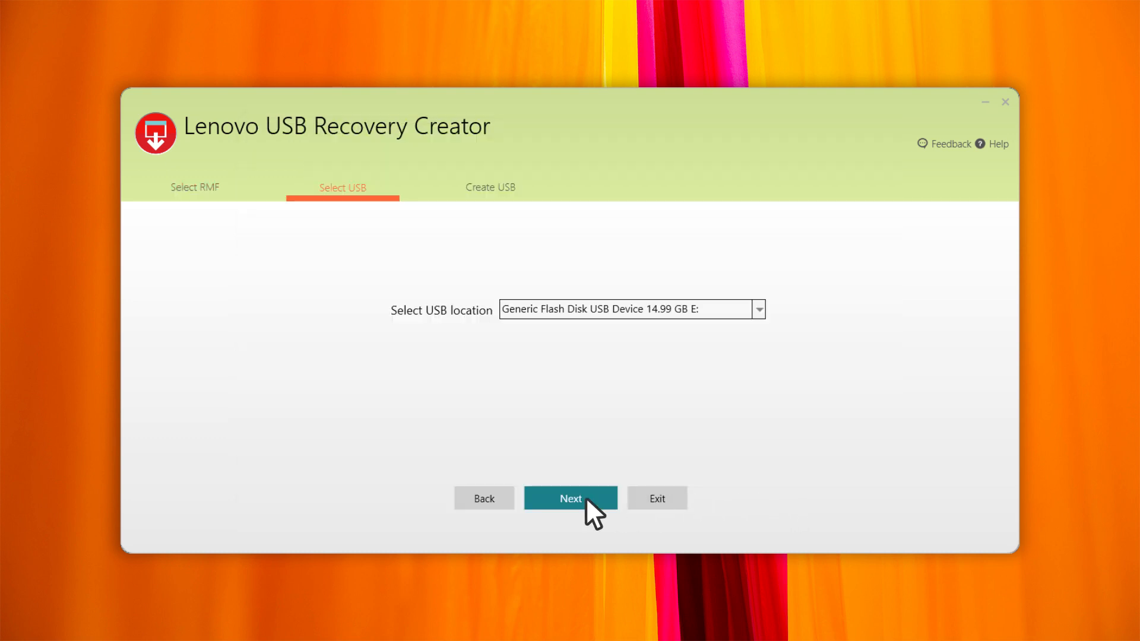
mouse_move(592, 513)
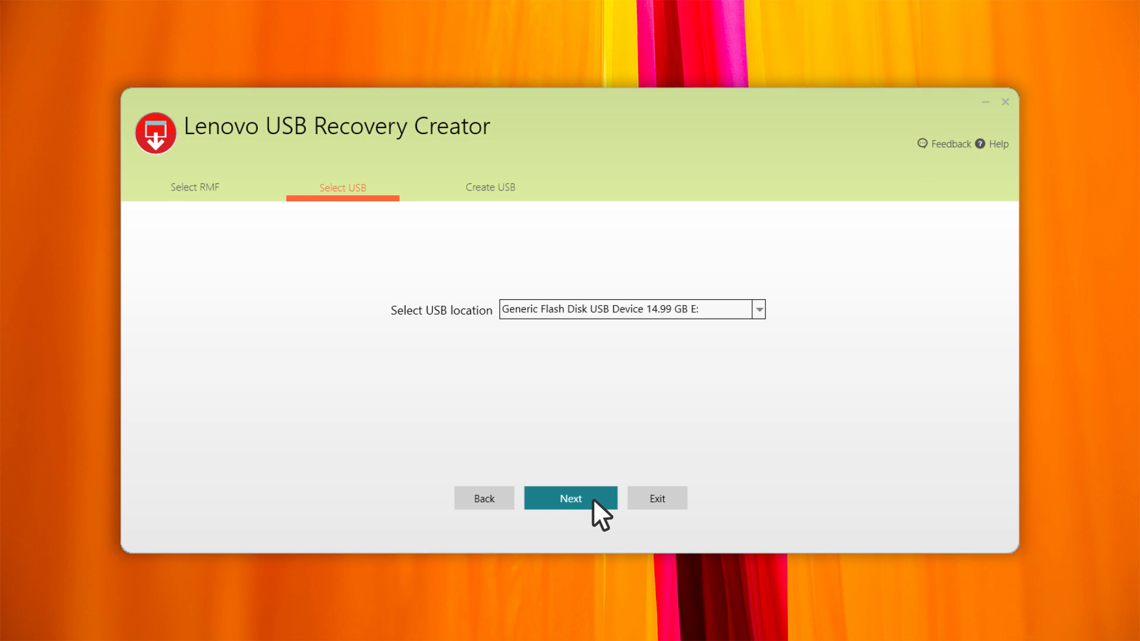
mouse_move(604, 513)
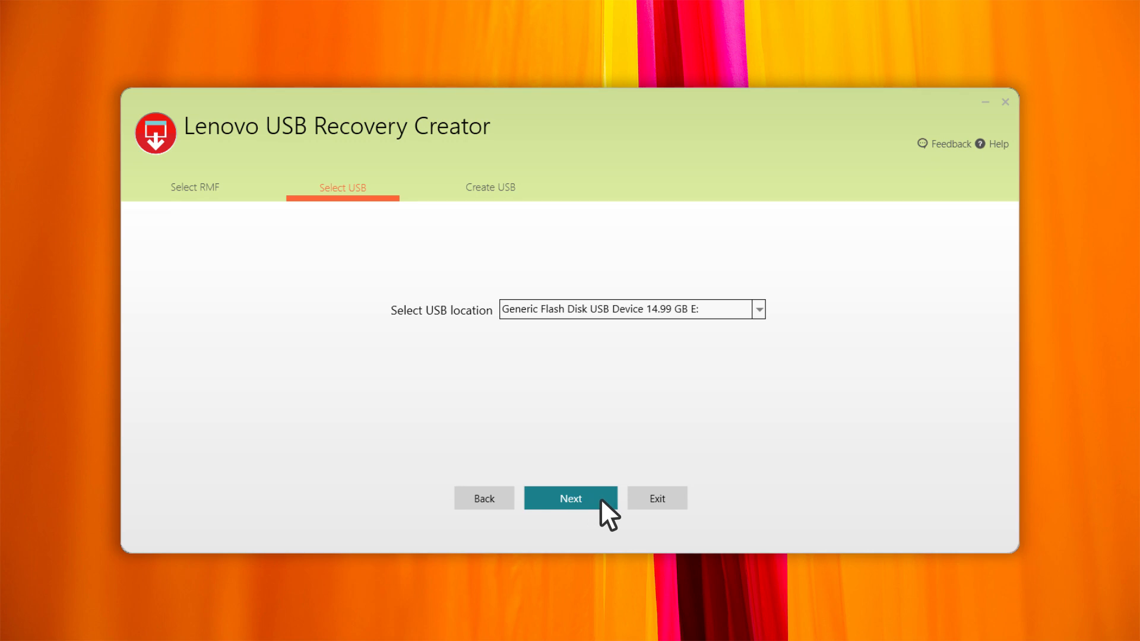
mouse_move(1002, 158)
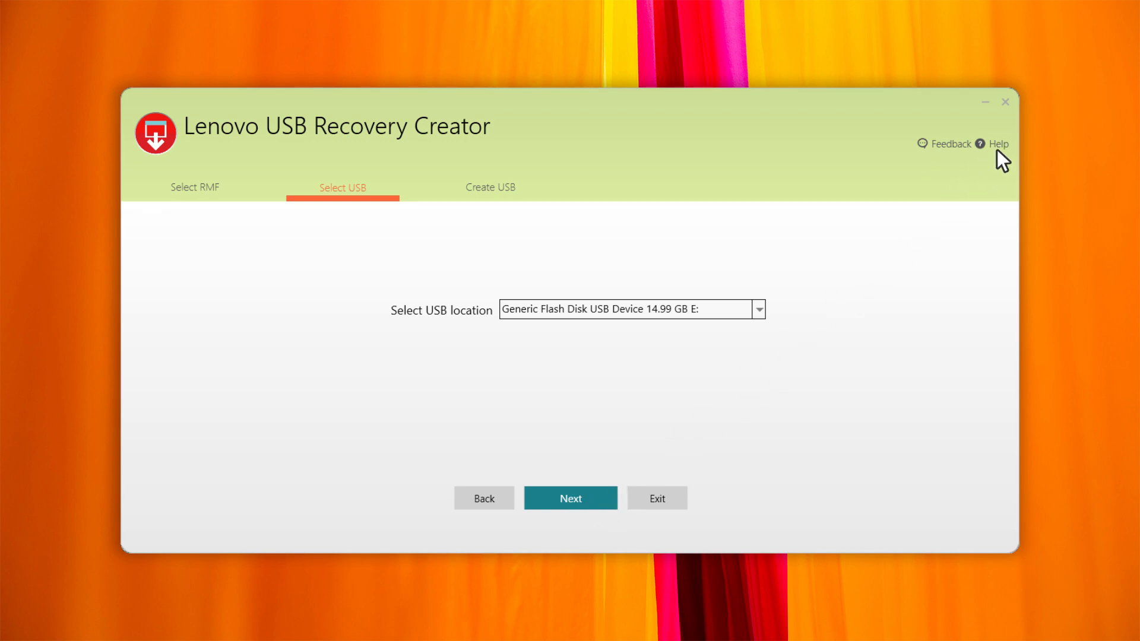
left_click(998, 144)
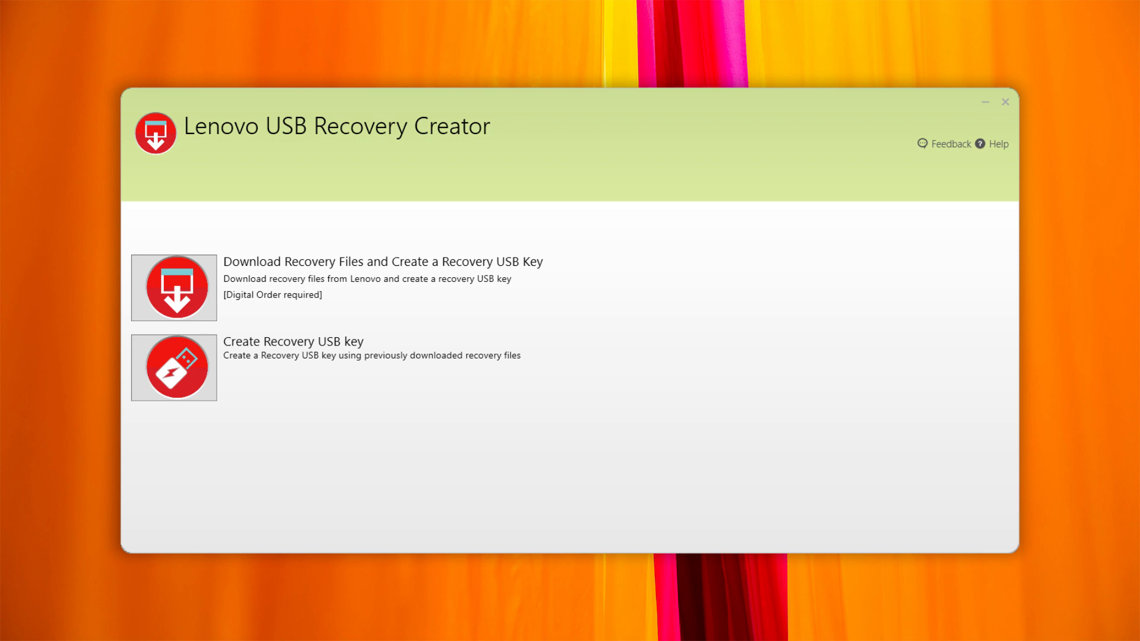
left_click(173, 287)
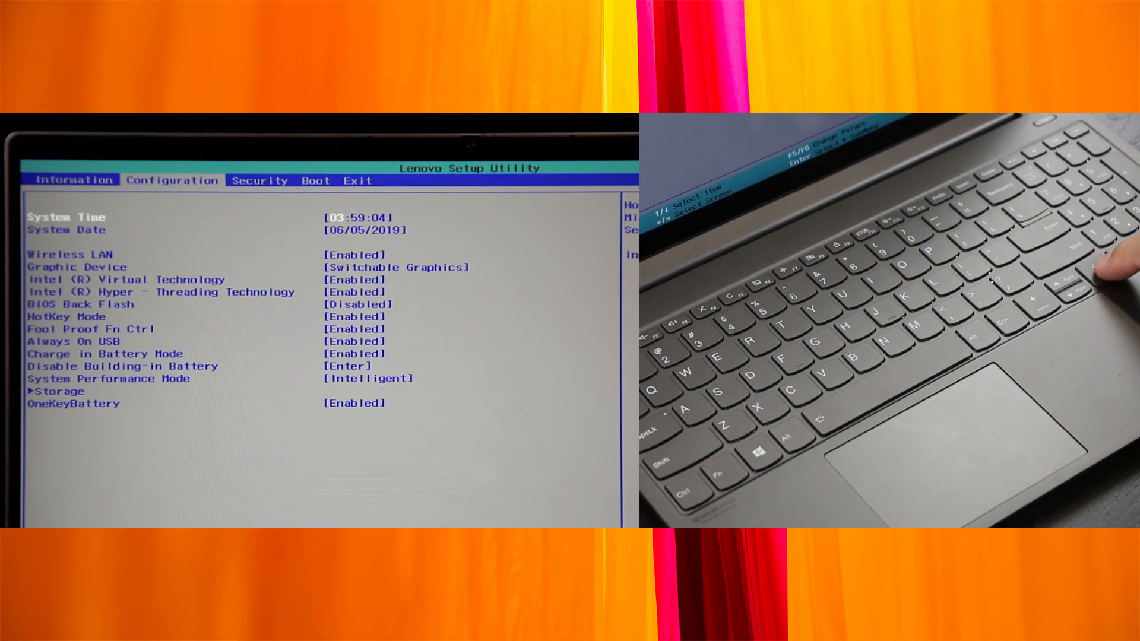
Move to the Exit tab and choose Exit Saving Changes so the laptop boots the USB key into Product Recovery
key("right")
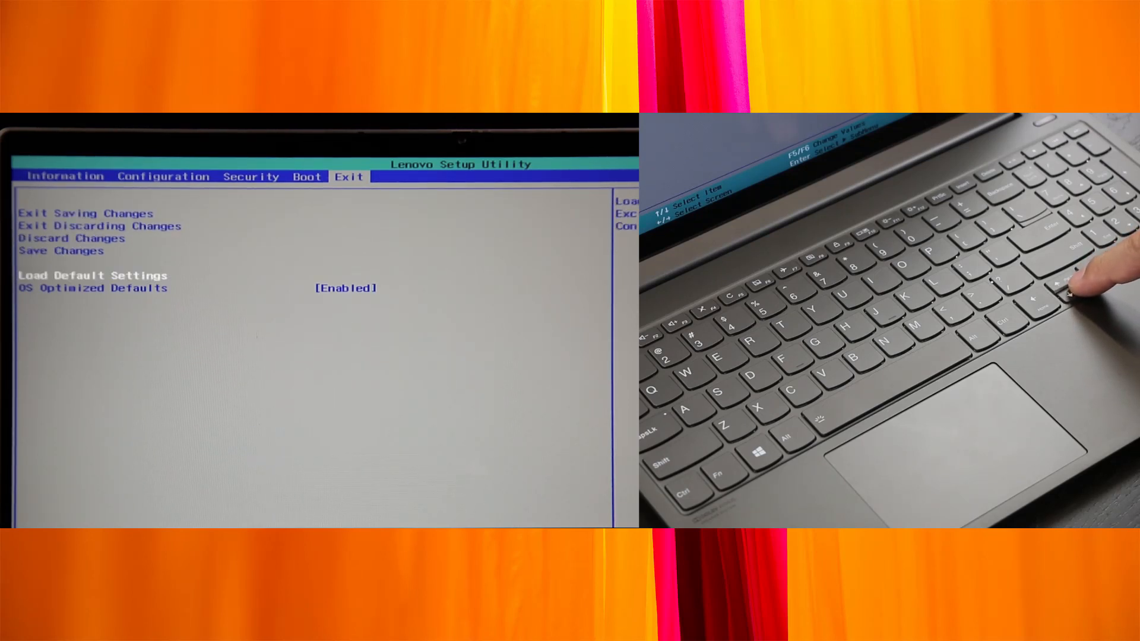
key("Enter")
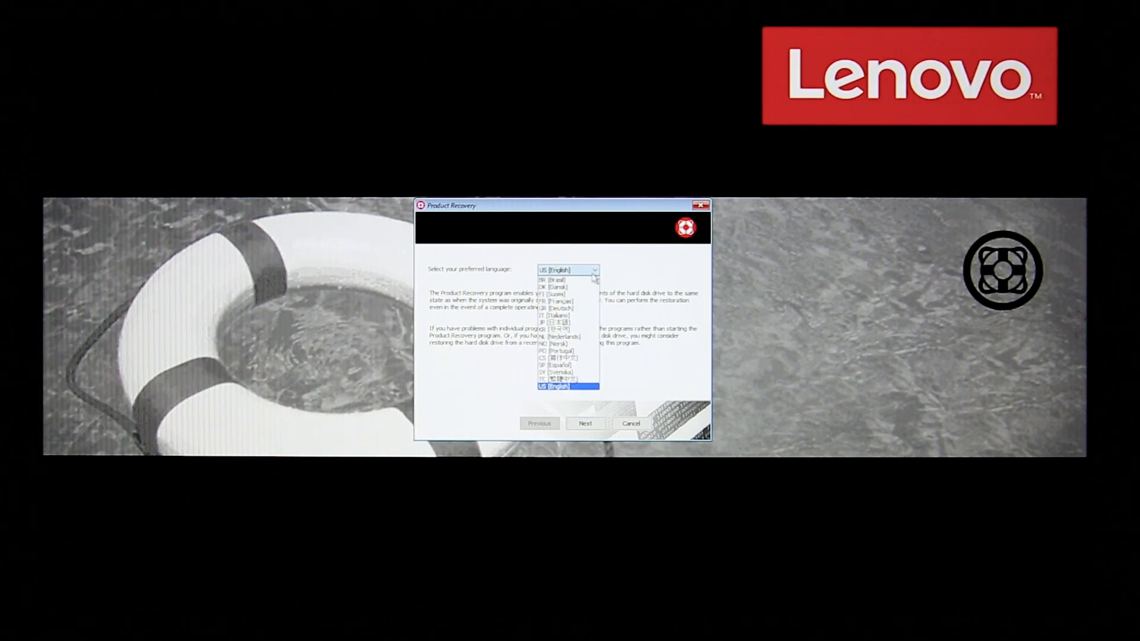
Keep US [English] as the recovery language and continue to the Terms and Conditions page
left_click(558, 384)
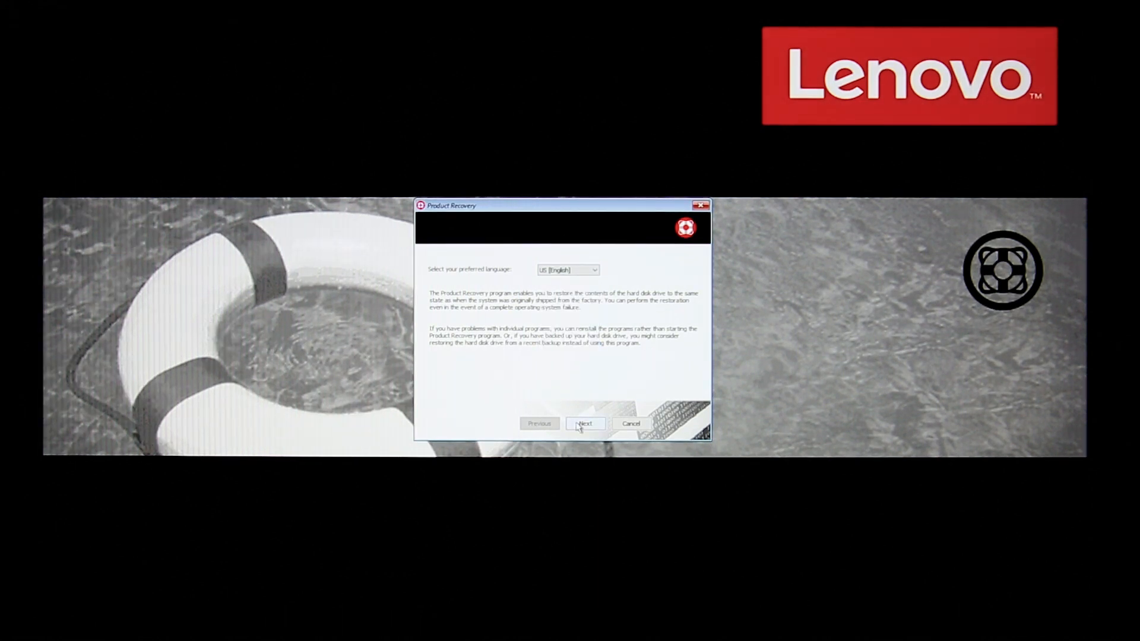
left_click(584, 423)
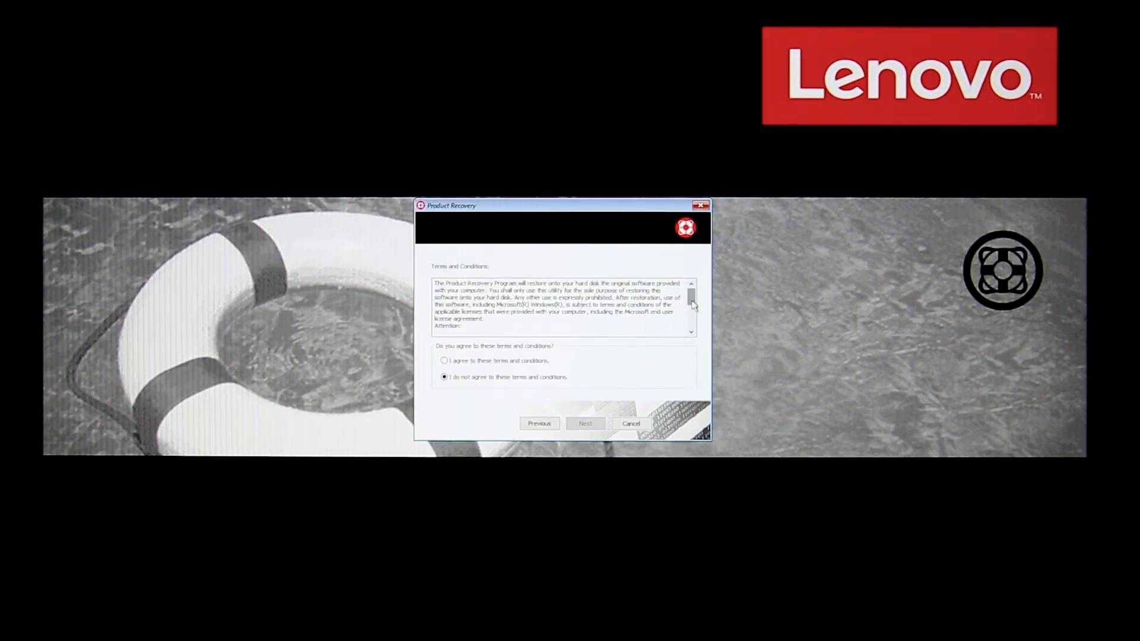
scroll("down", 3)
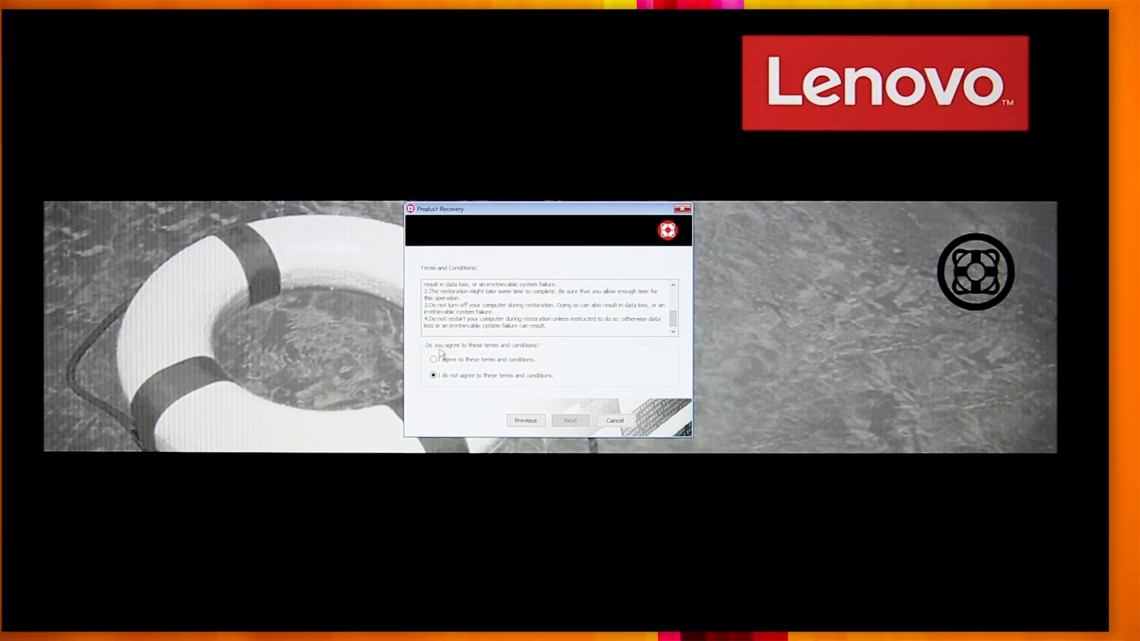